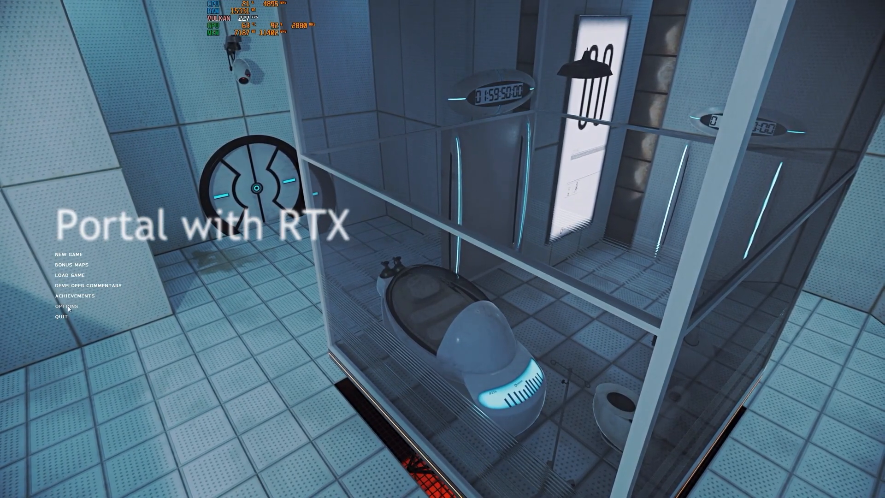
Review the advanced video settings in the options and leave them unchanged
click(66, 306)
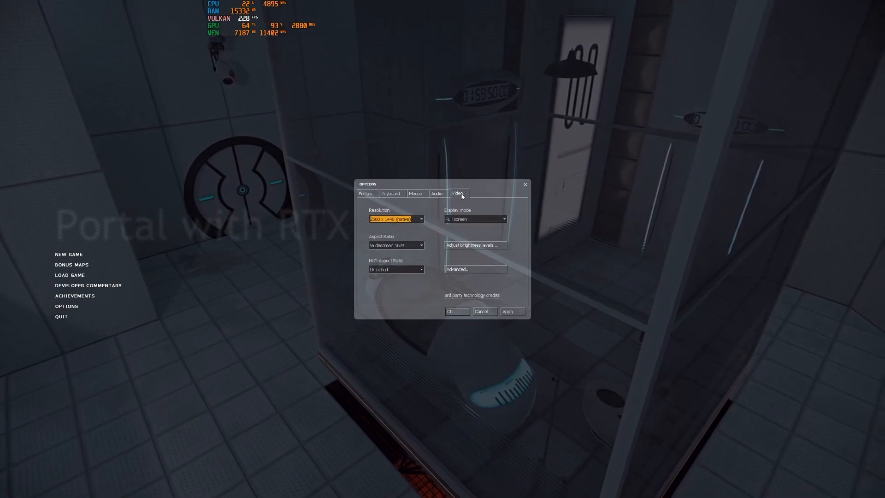
click(458, 268)
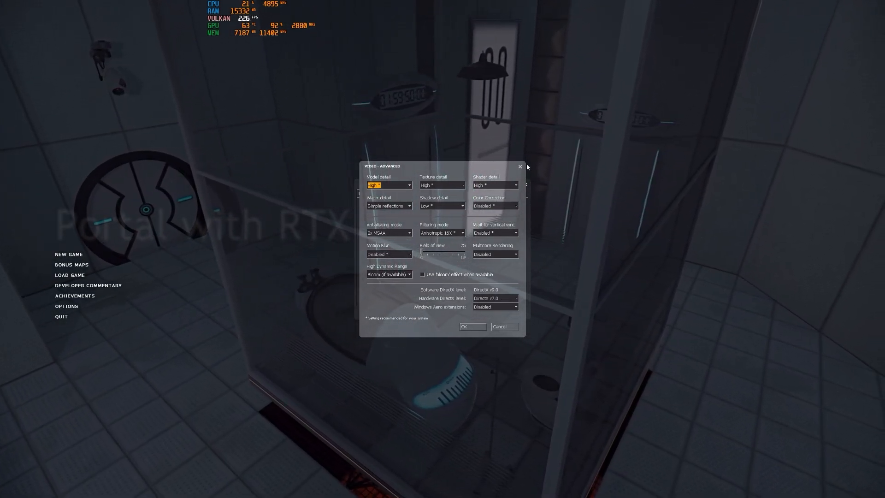
click(473, 327)
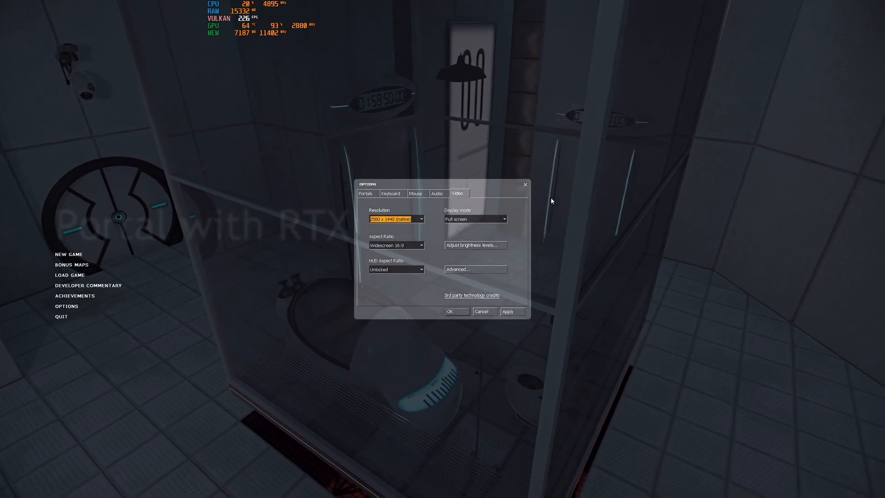
click(524, 184)
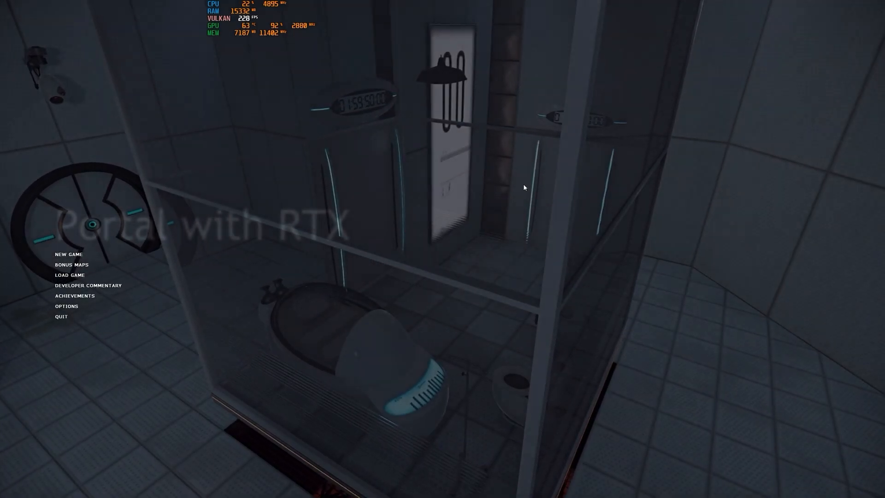
In the RTX graphics settings, keep Ultra Perf upscaling and the Ultra graphics preset
click(66, 306)
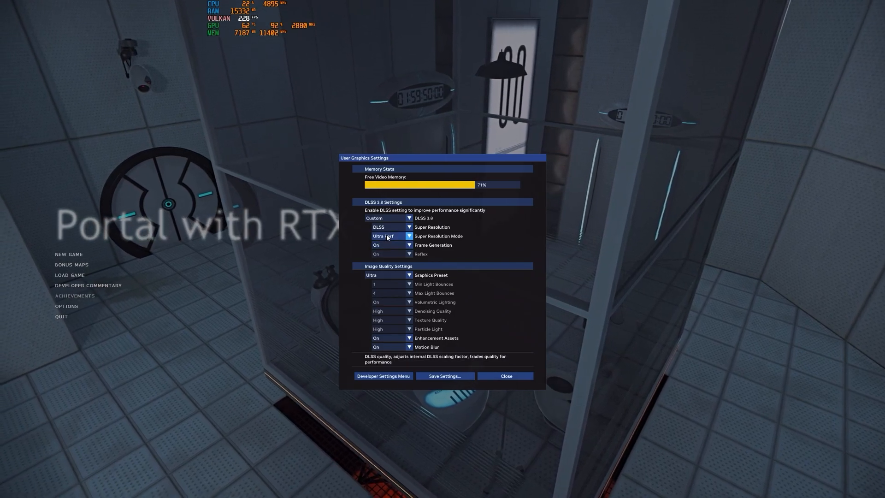
click(410, 236)
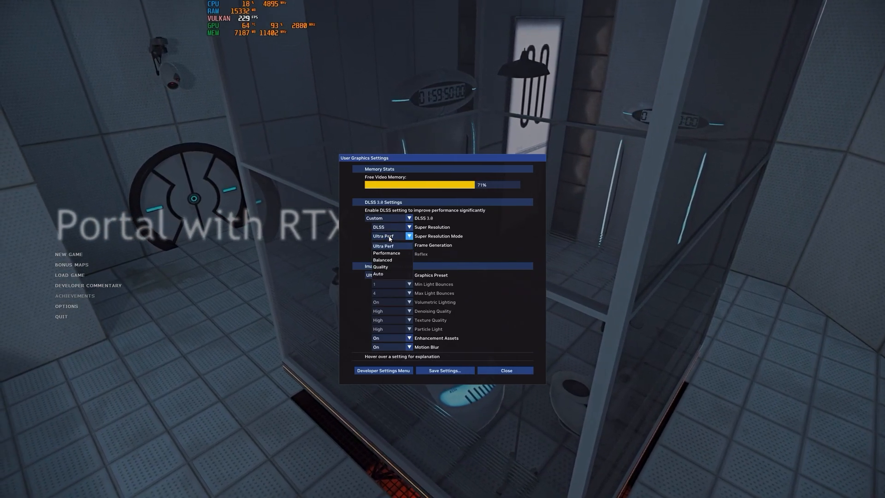
click(387, 246)
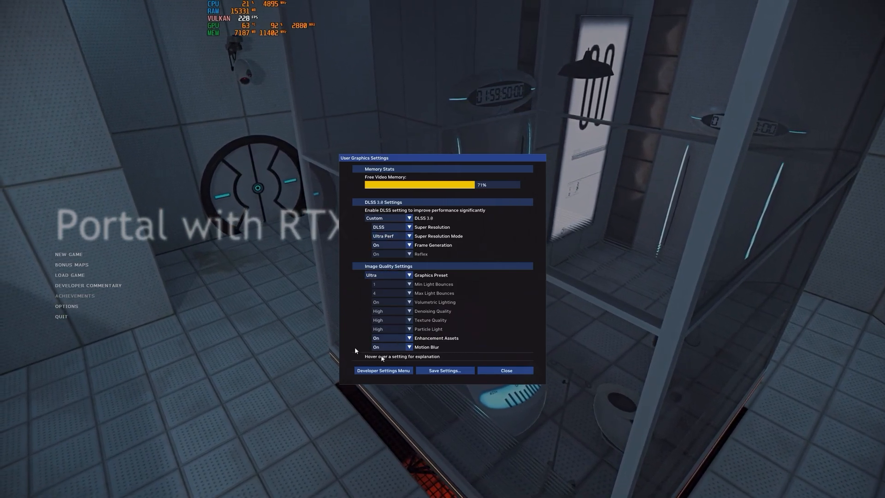
mouse_move(387, 275)
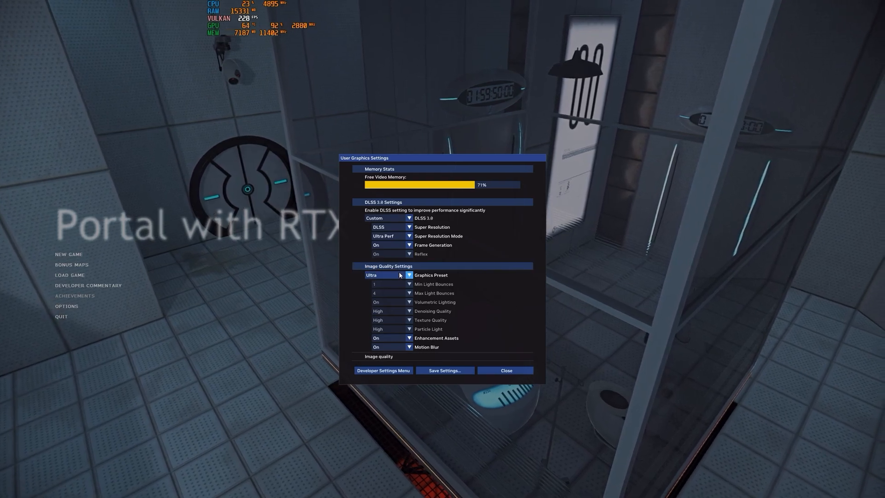
click(409, 274)
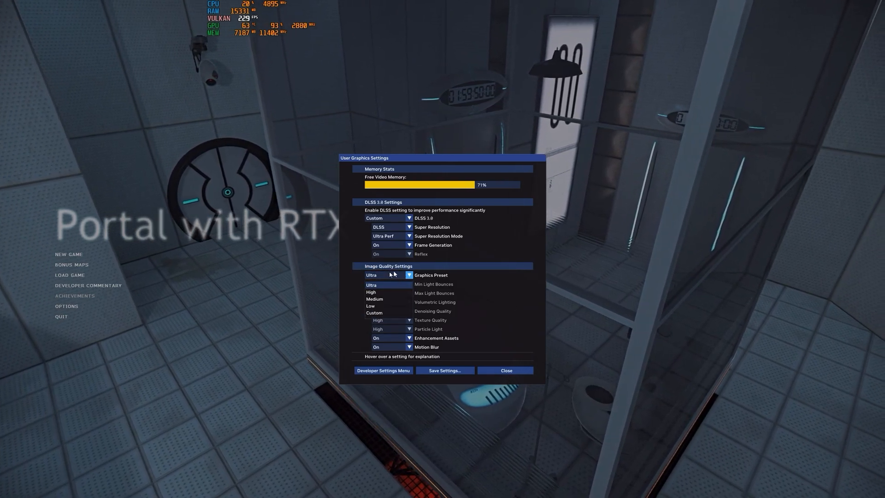
click(370, 284)
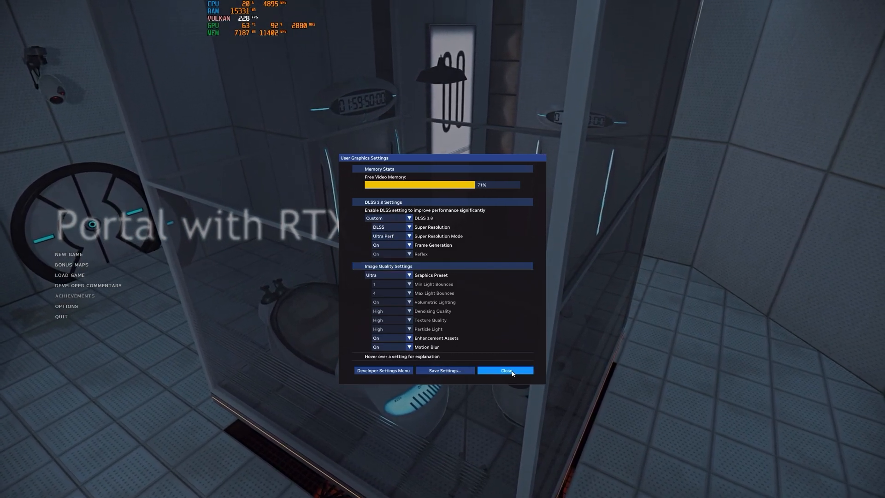
click(505, 370)
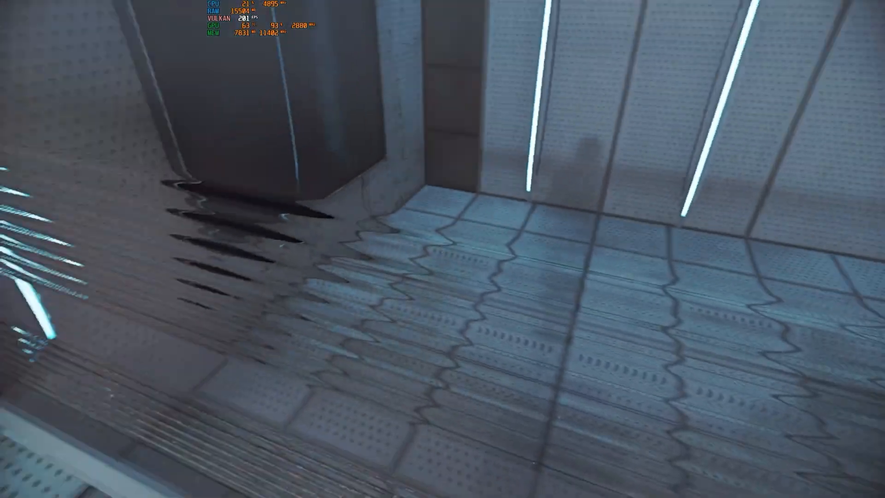
mouse_move(443, 249)
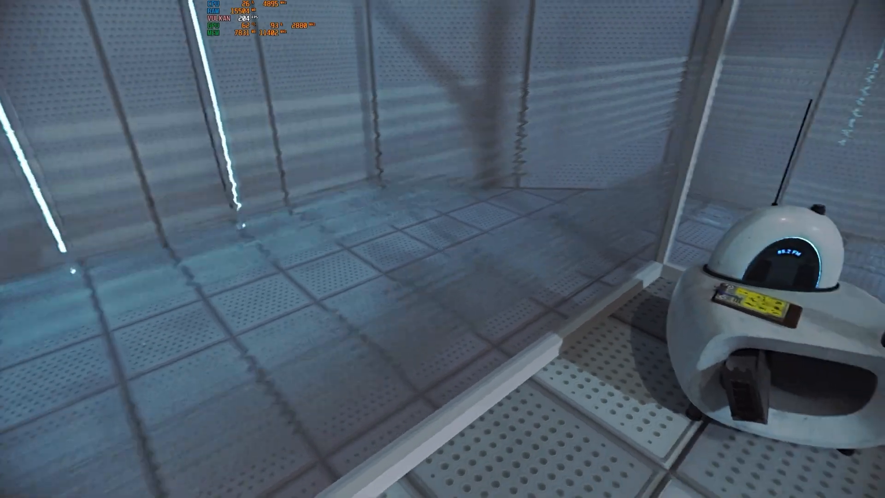
mouse_move(443, 249)
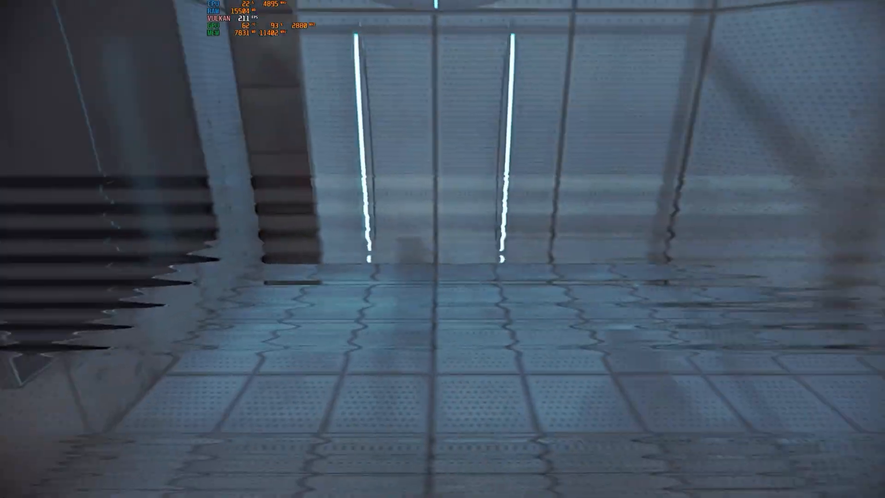
mouse_move(443, 249)
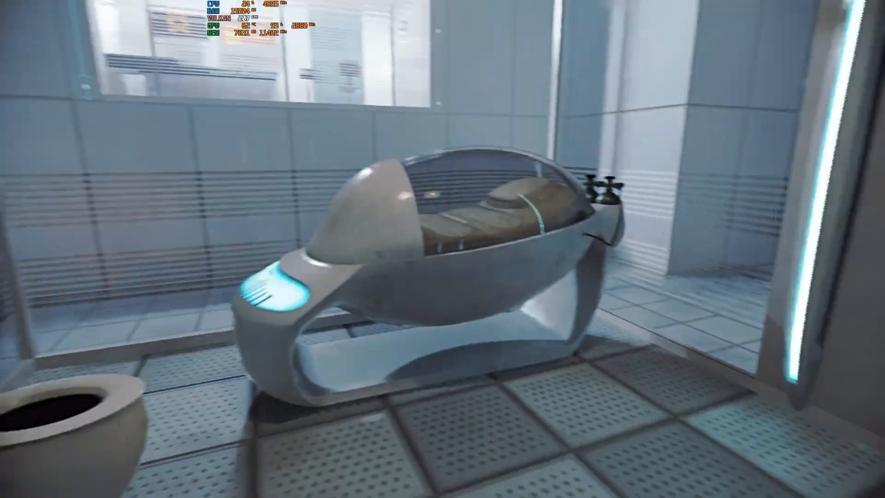
mouse_move(443, 249)
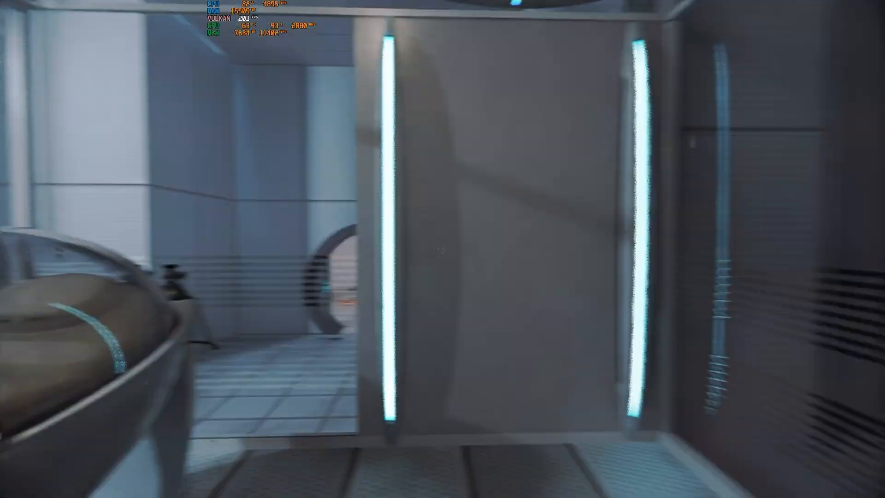
mouse_move(443, 249)
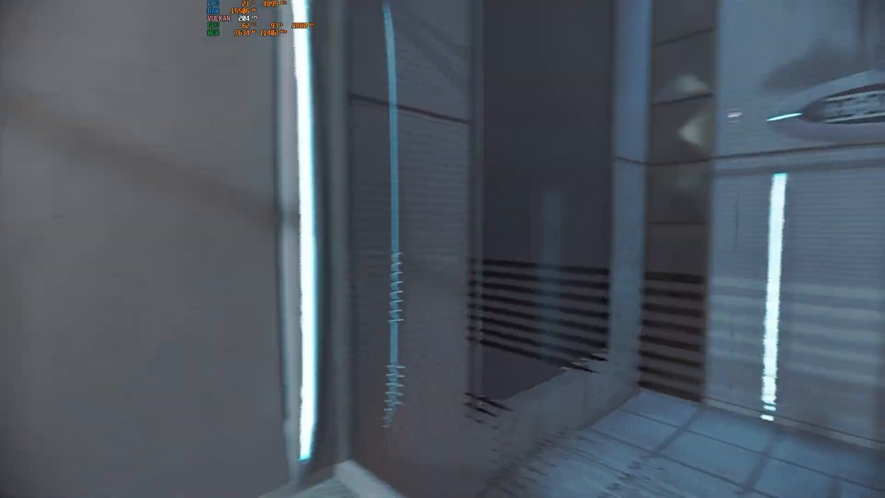
mouse_move(443, 249)
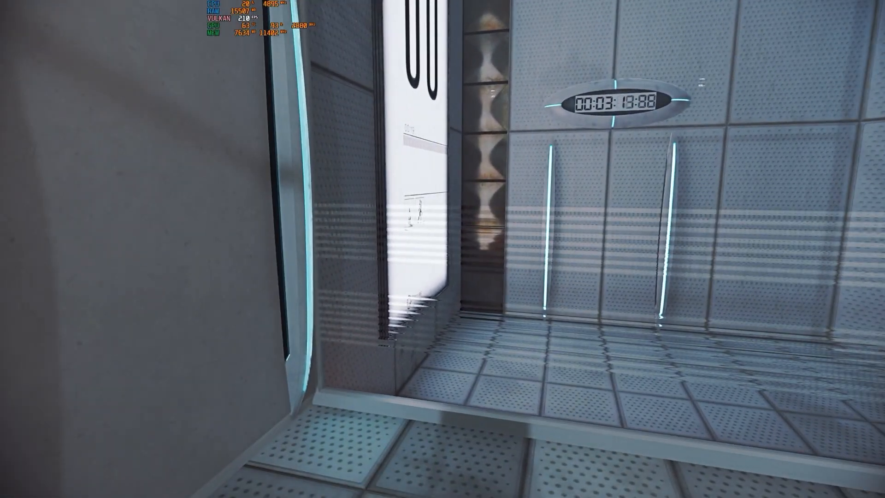
Shoot a portal onto the test room wall, then pause to the main menu
click(443, 249)
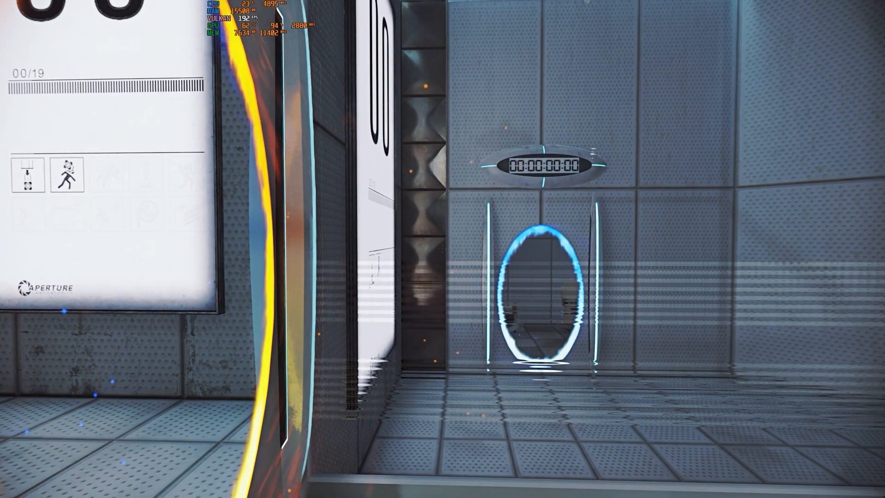
key(Escape)
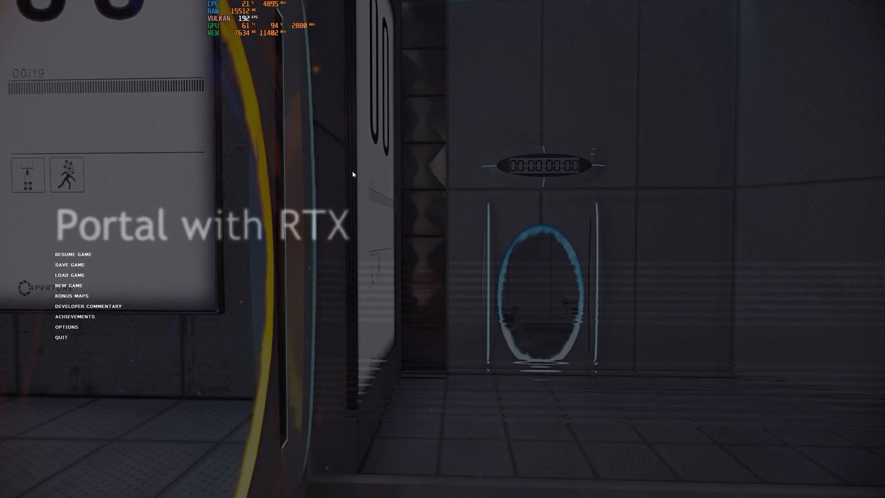
Switch DLSS off in the RTX graphics settings, dropping to about 29 fps
click(66, 326)
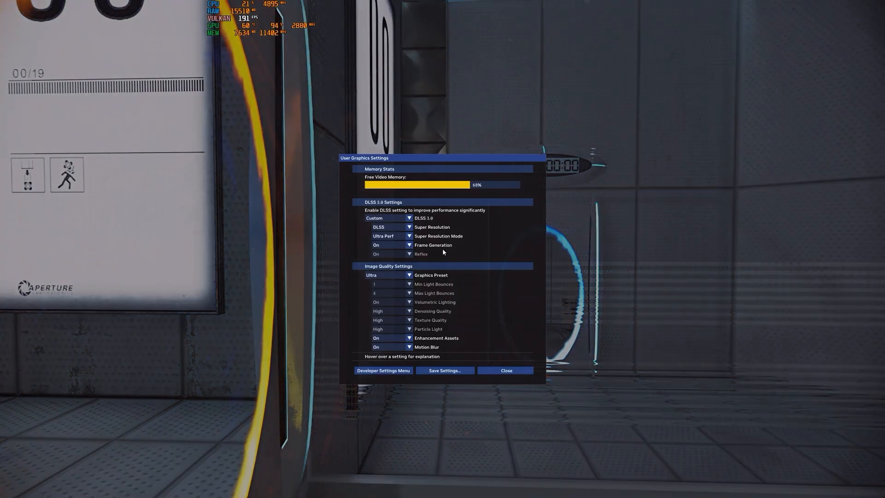
click(410, 218)
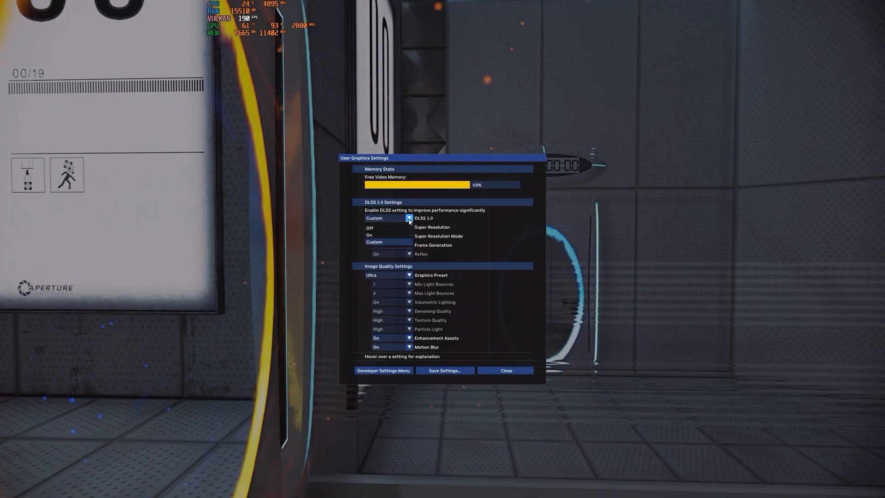
mouse_move(387, 227)
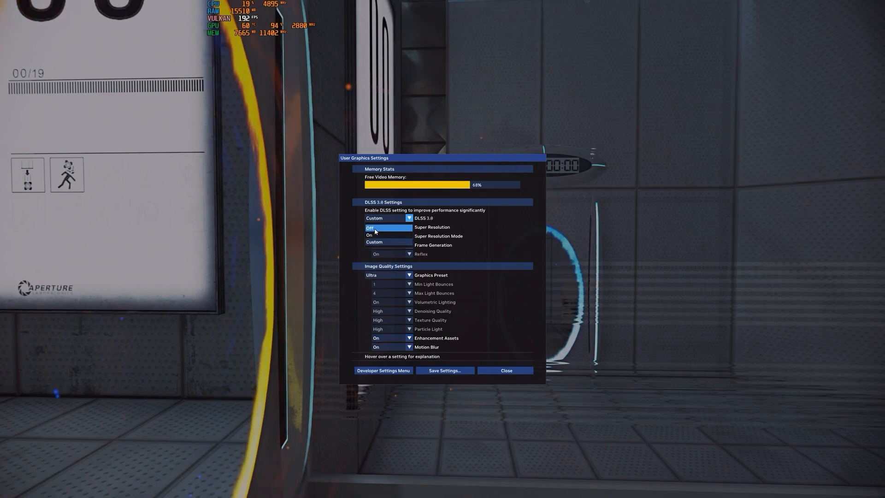
click(369, 229)
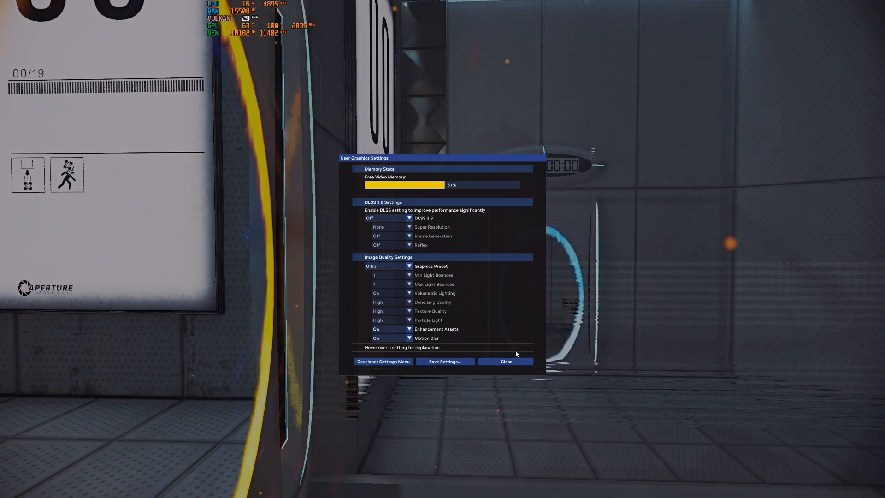
click(506, 362)
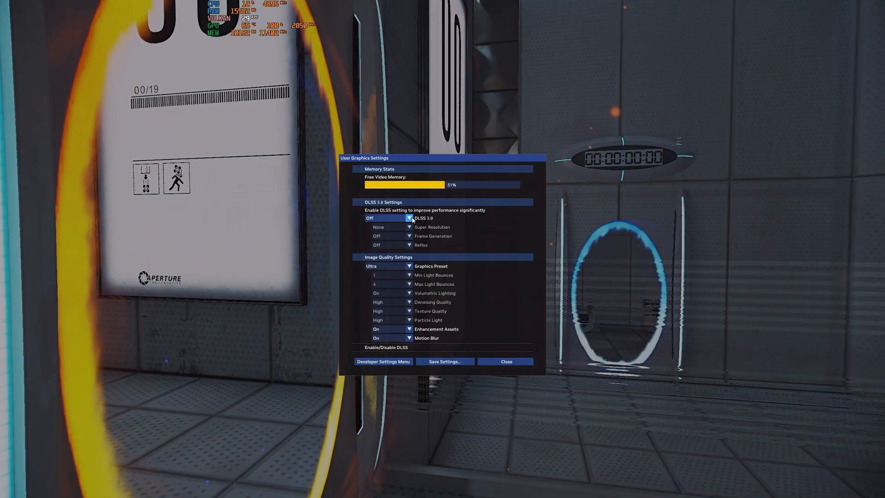
Turn DLSS back on with DLSS upscaling at Quality and frame generation off
click(409, 219)
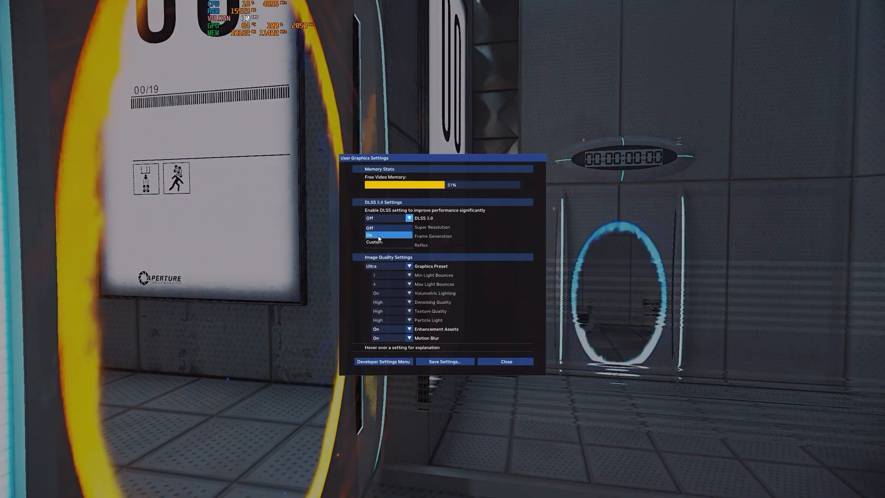
click(388, 235)
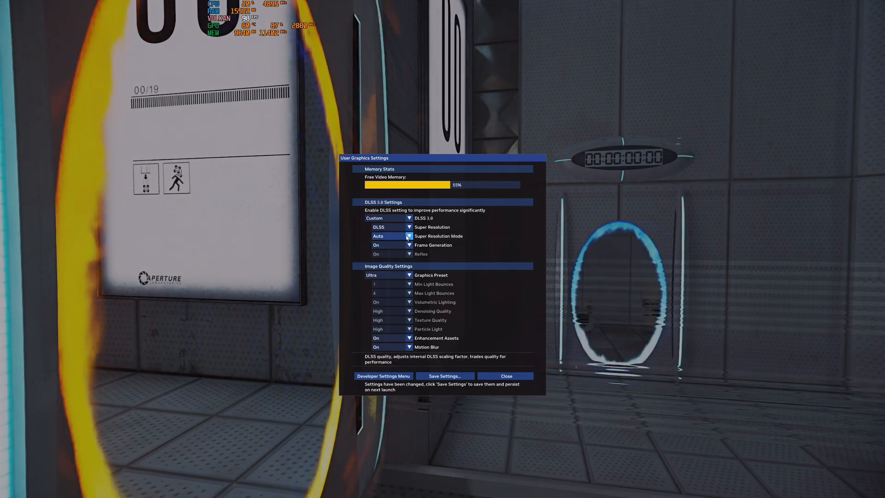
click(409, 227)
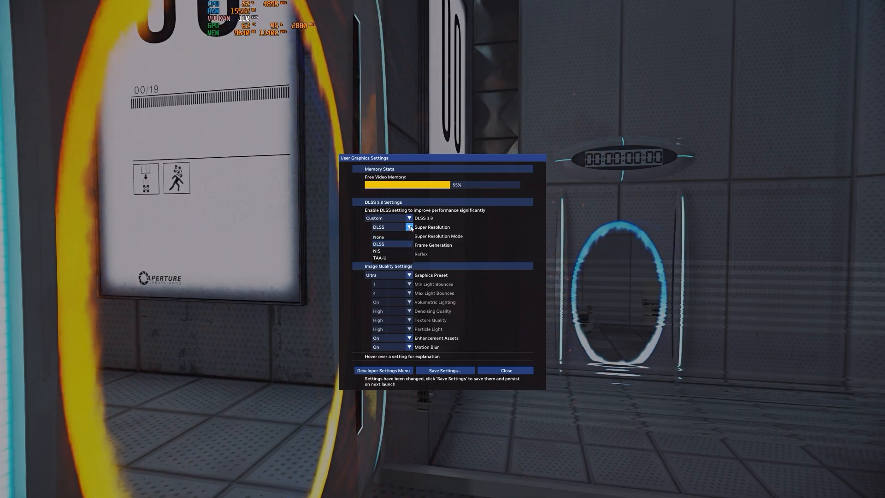
click(410, 236)
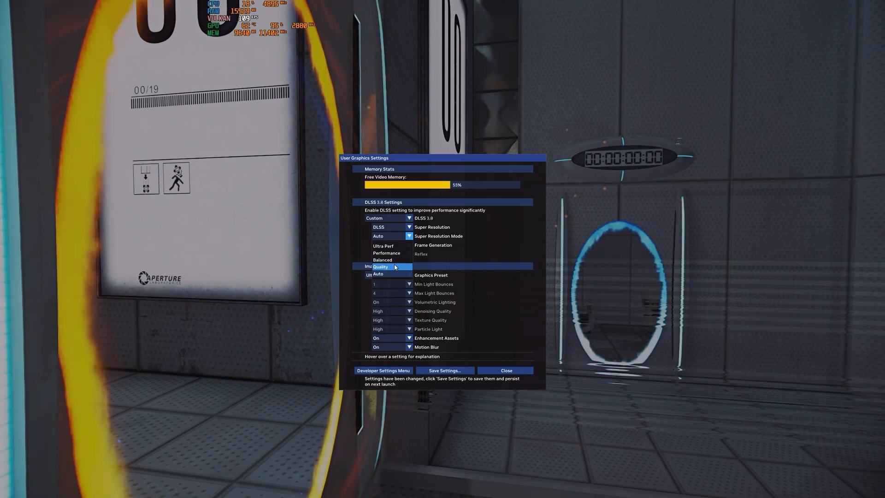
click(380, 266)
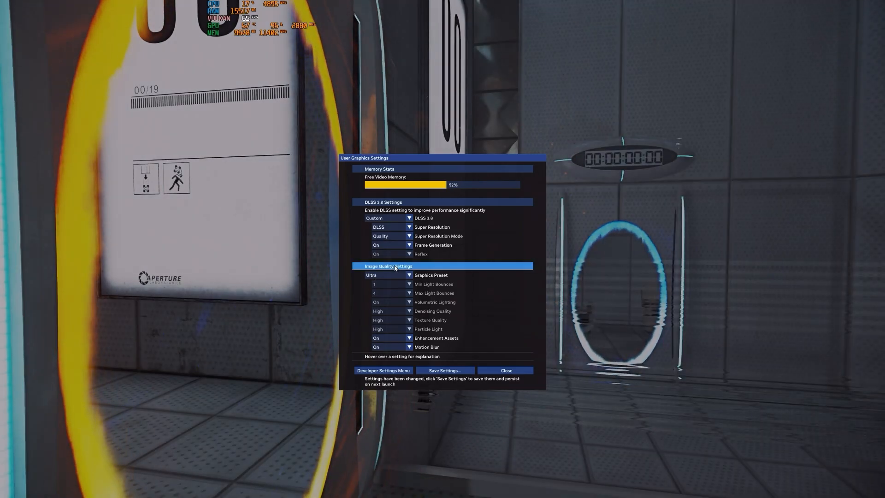
click(388, 245)
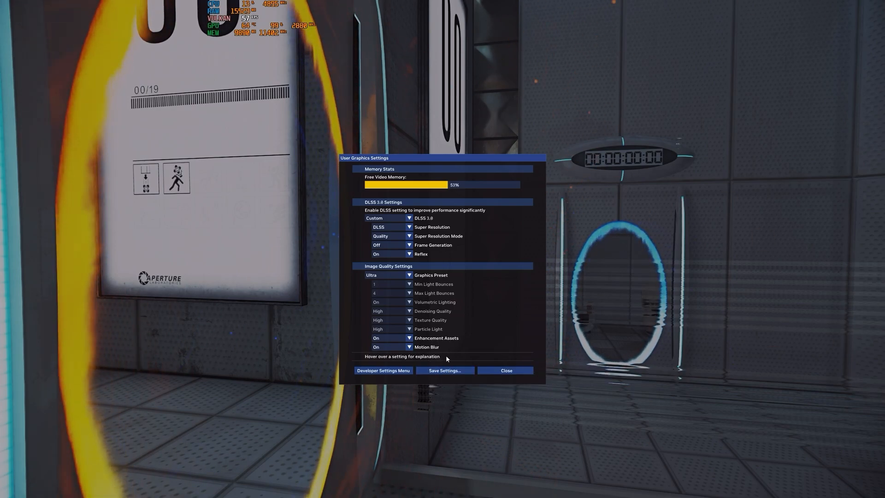
mouse_move(465, 281)
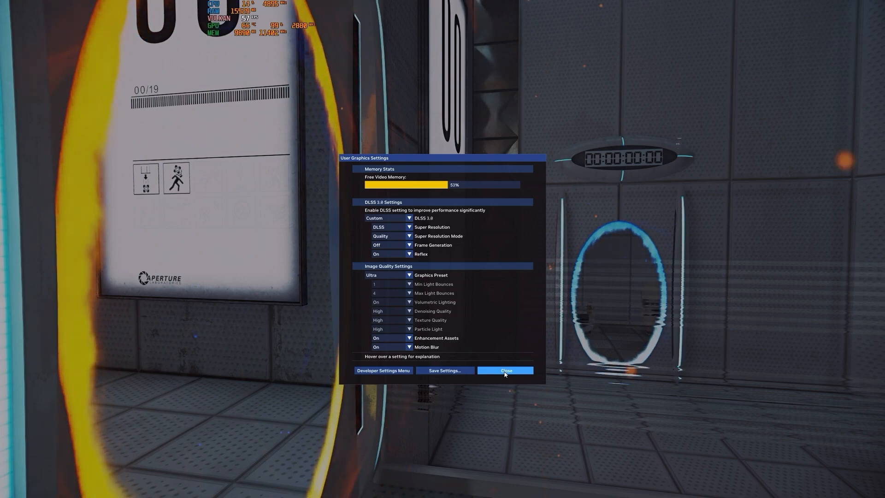
Change the super resolution mode from Quality to Ultra Perf and resume play at roughly 105 fps
click(505, 370)
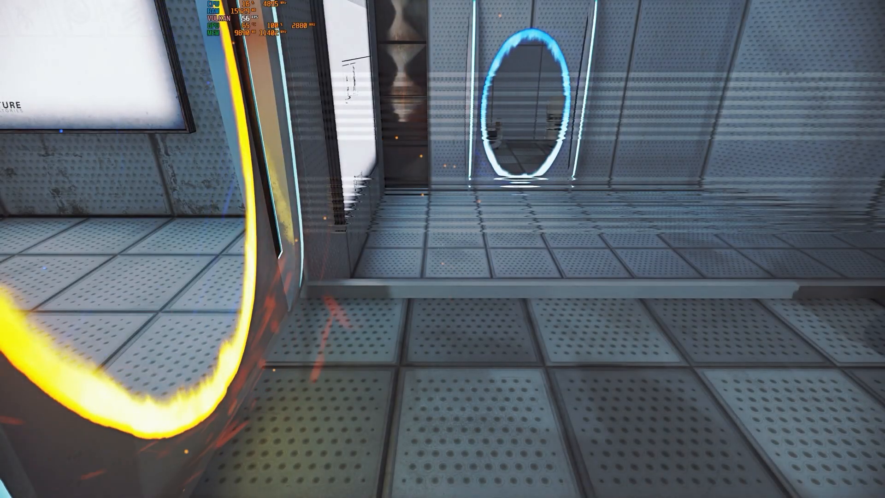
mouse_move(443, 249)
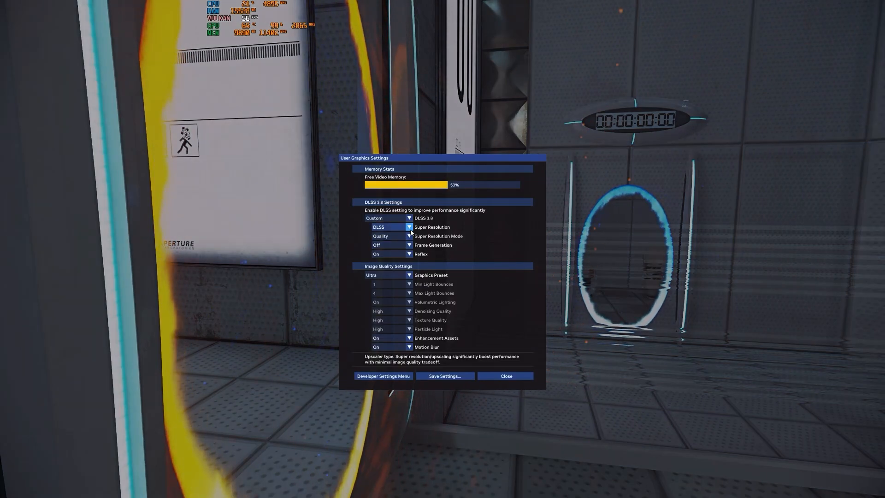
click(409, 236)
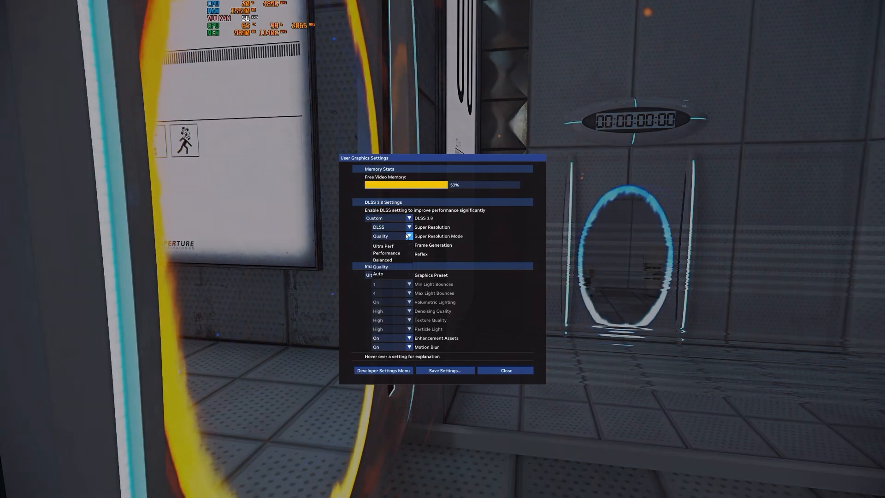
click(387, 237)
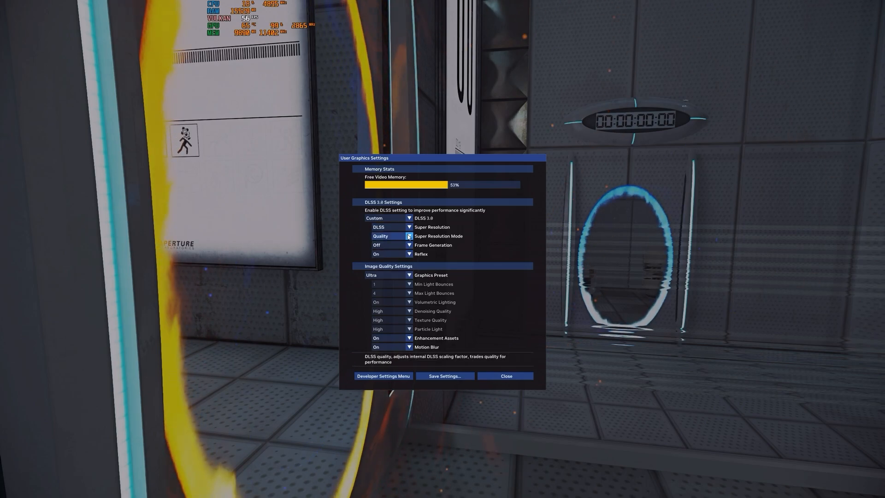
click(389, 236)
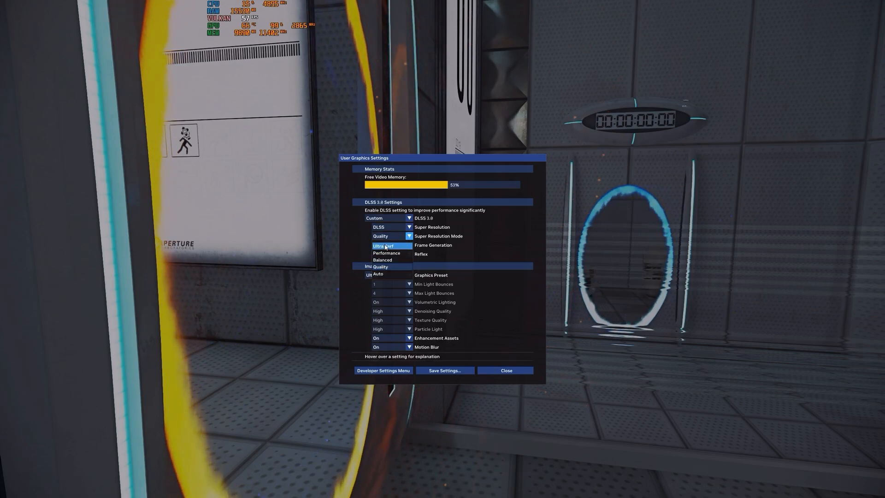
click(386, 245)
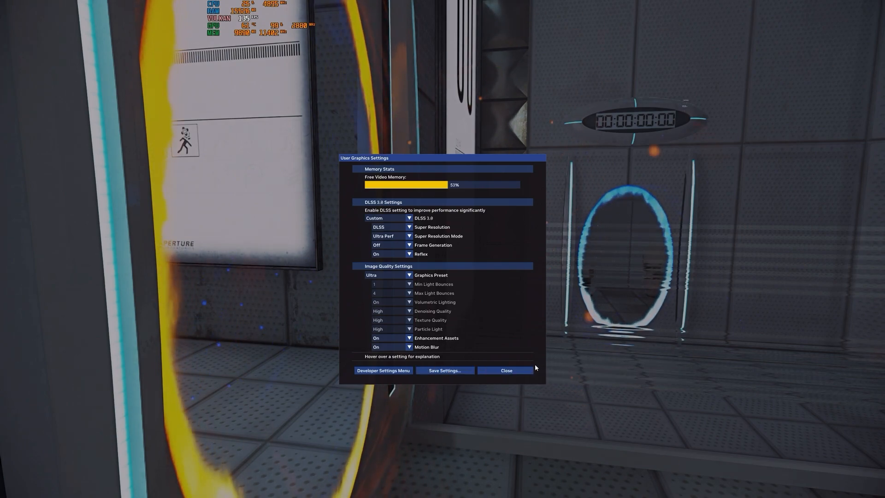
click(506, 370)
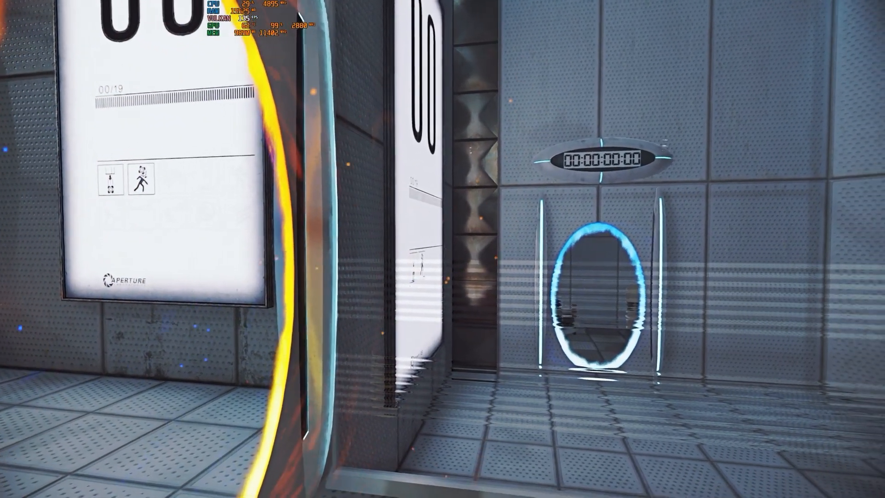
mouse_move(442, 249)
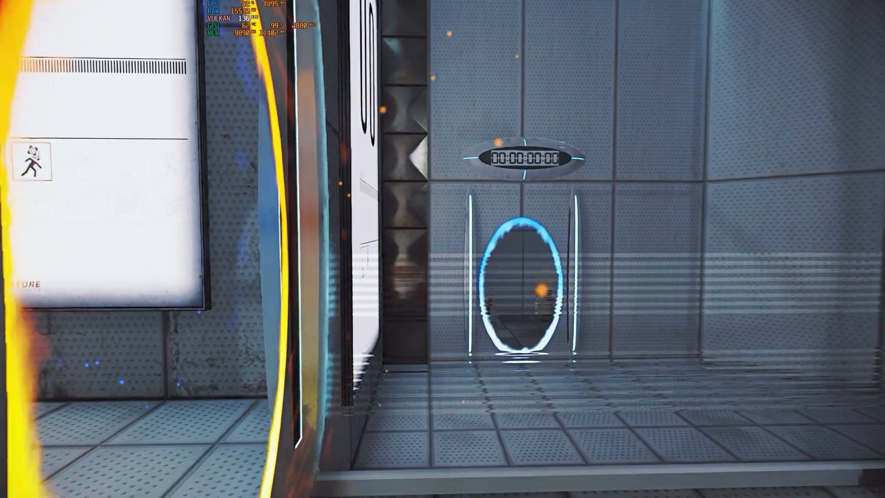
mouse_move(442, 249)
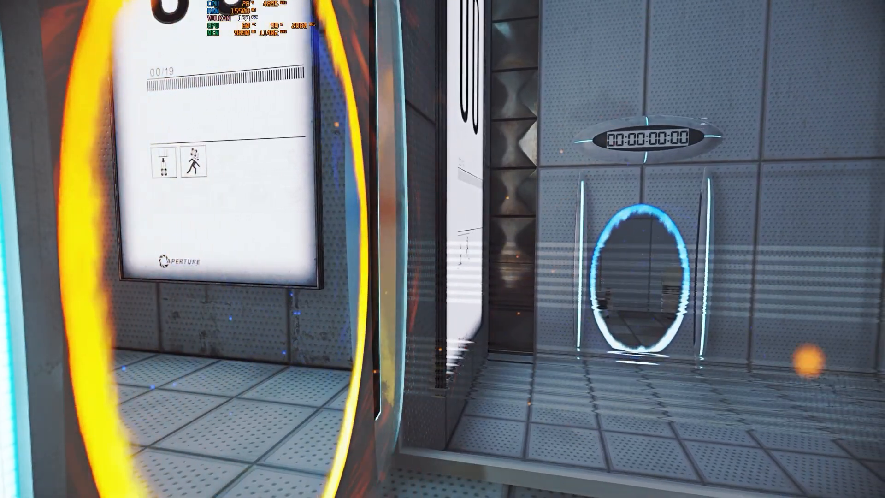
mouse_move(440, 249)
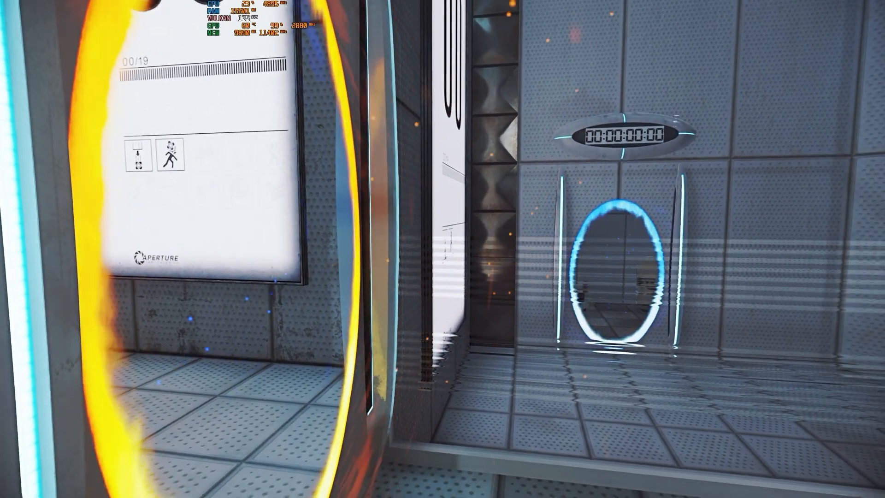
key(Escape)
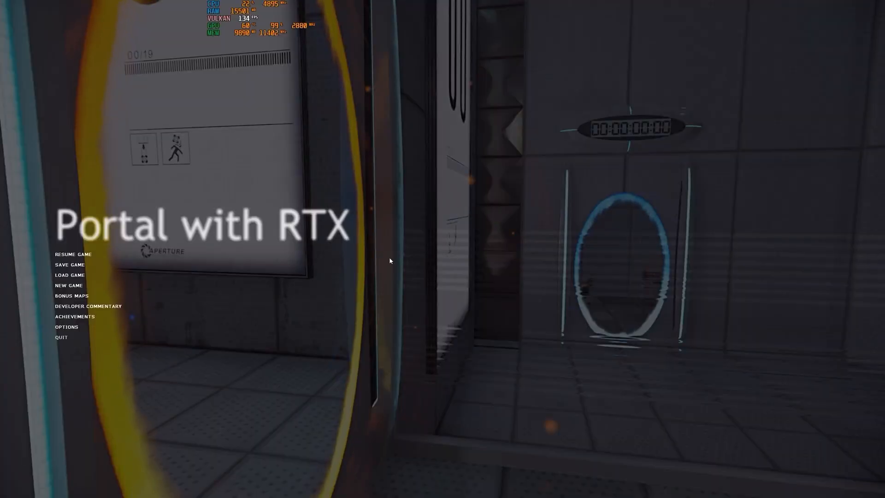
click(66, 326)
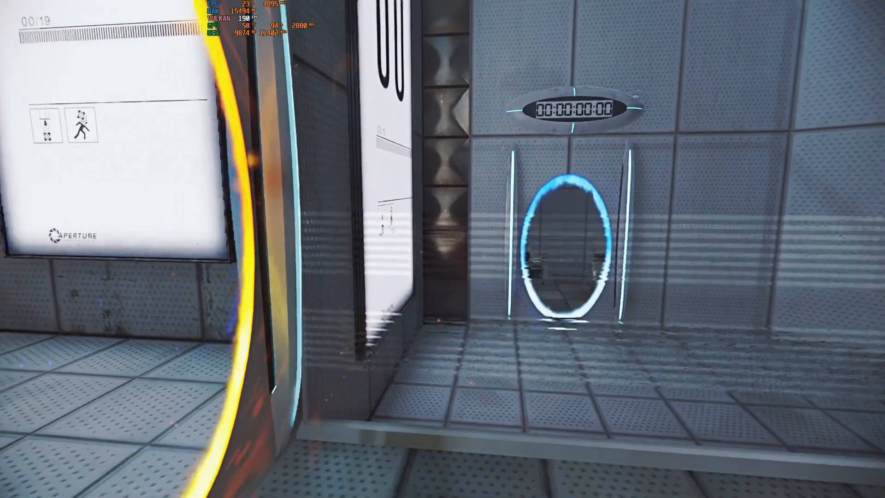
mouse_move(443, 249)
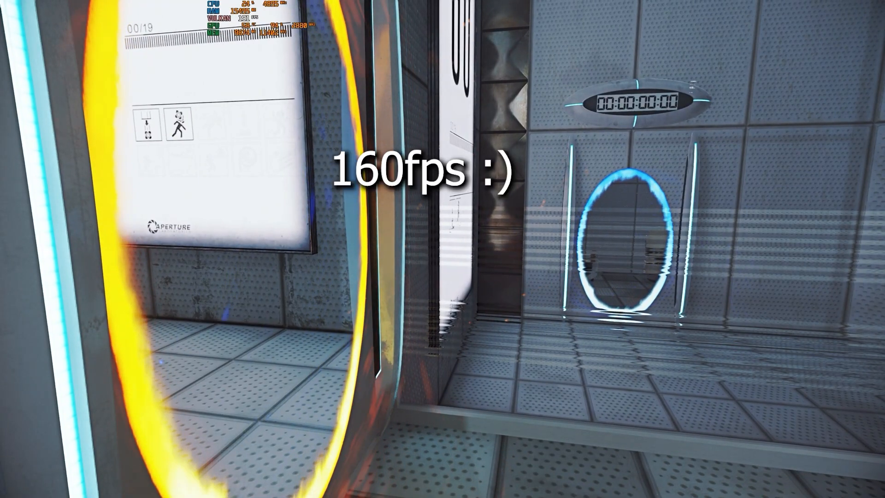
mouse_move(442, 249)
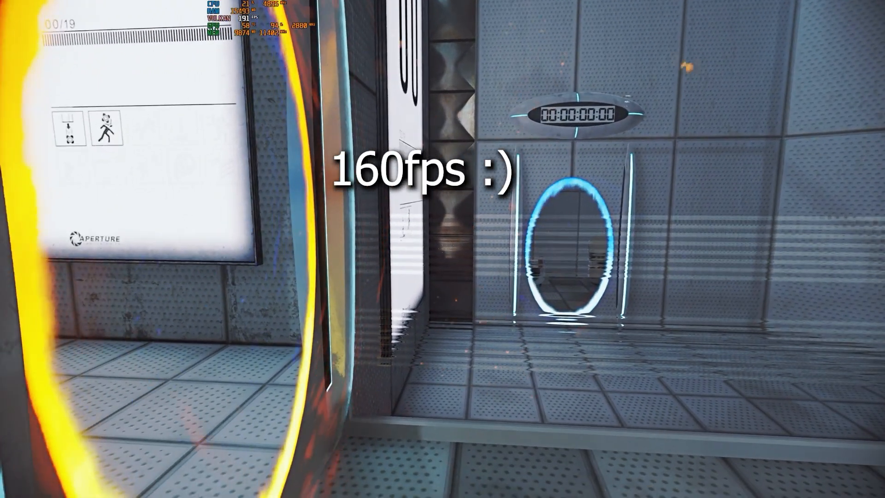
mouse_move(442, 248)
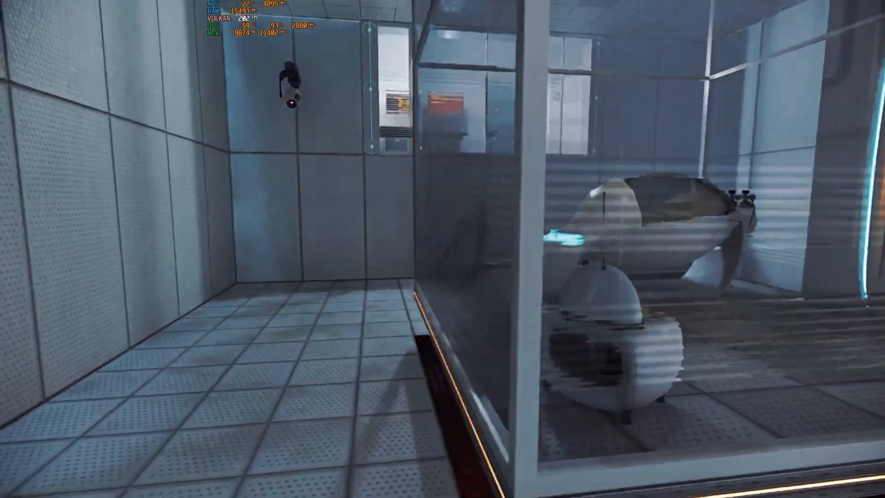
mouse_move(443, 249)
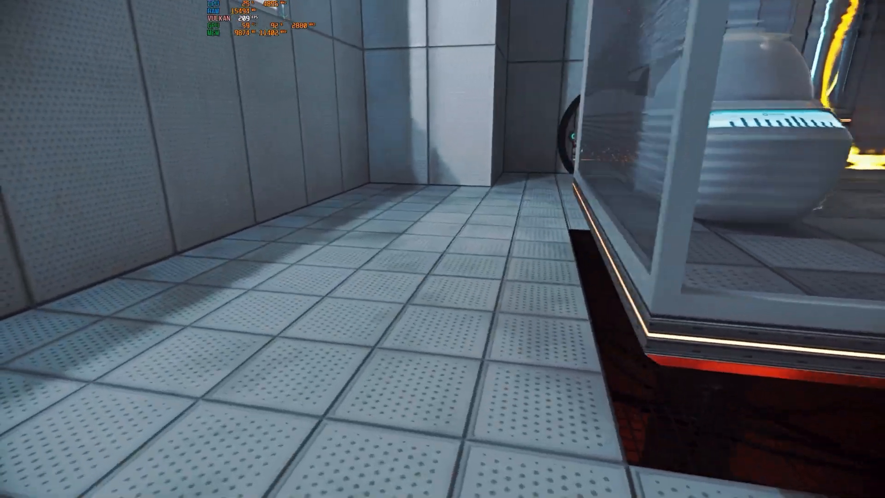
mouse_move(443, 249)
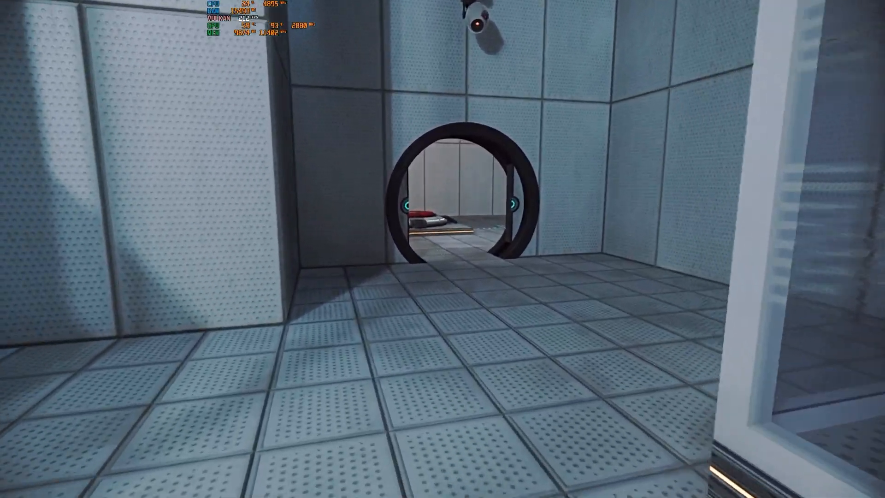
Walk into the next room toward the storage cube on the red floor button
key(w)
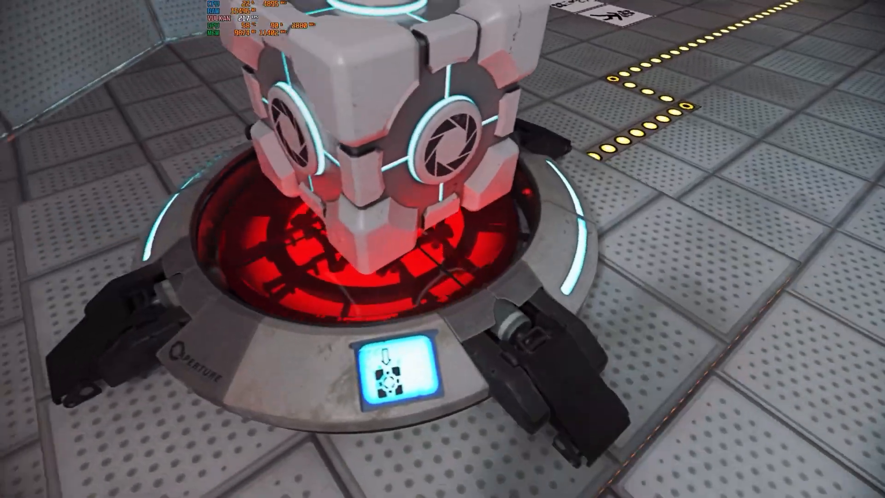
mouse_move(443, 249)
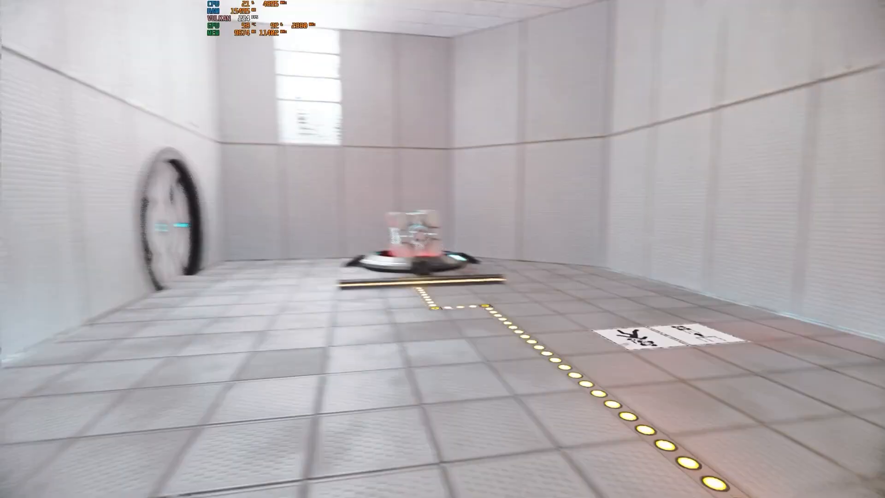
mouse_move(443, 249)
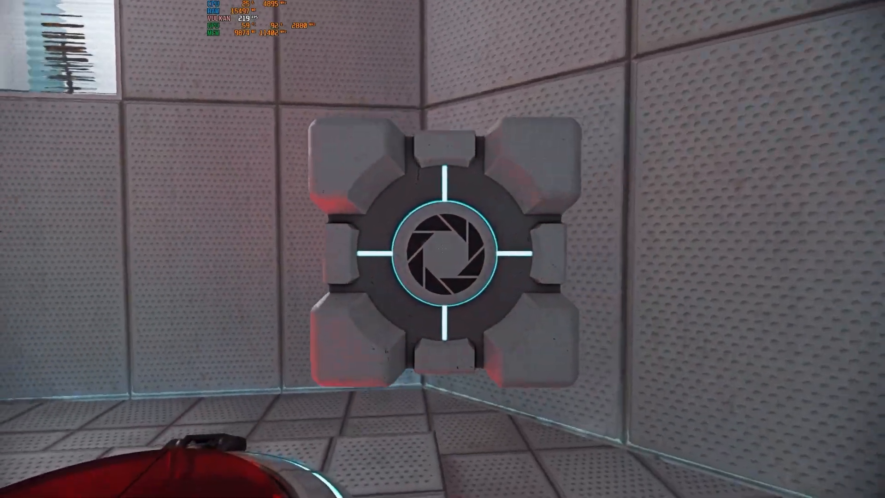
mouse_move(443, 249)
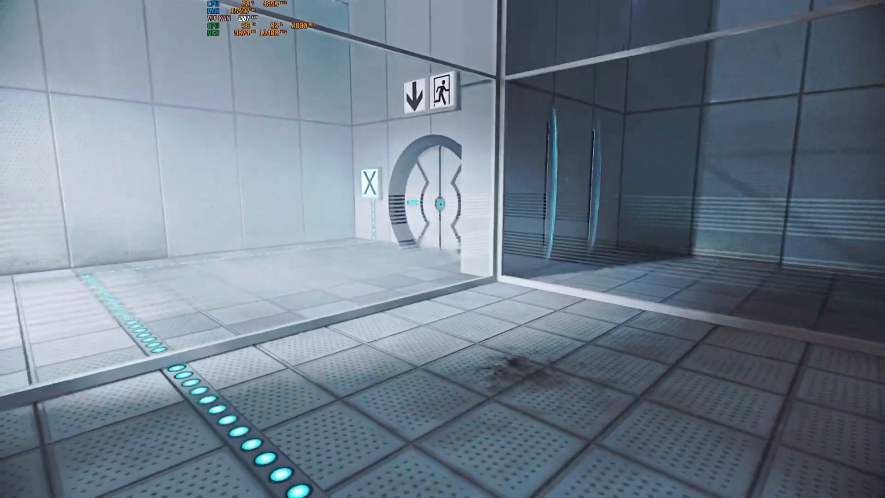
mouse_move(443, 249)
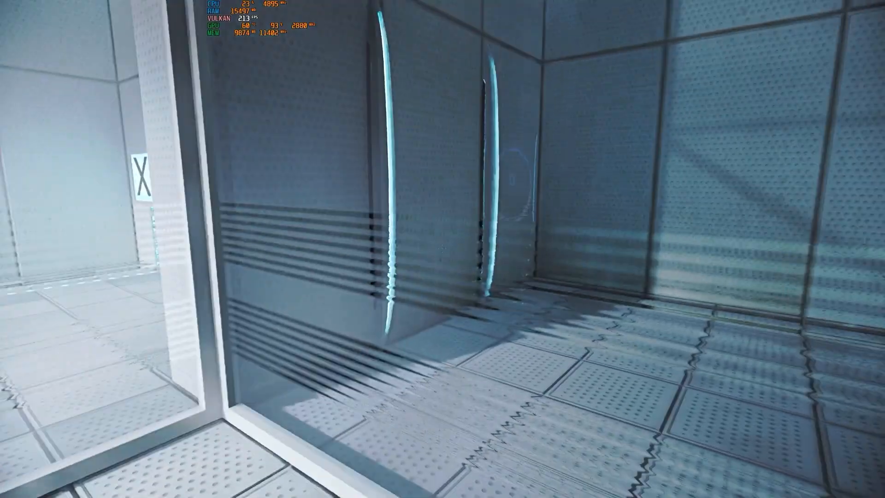
mouse_move(442, 249)
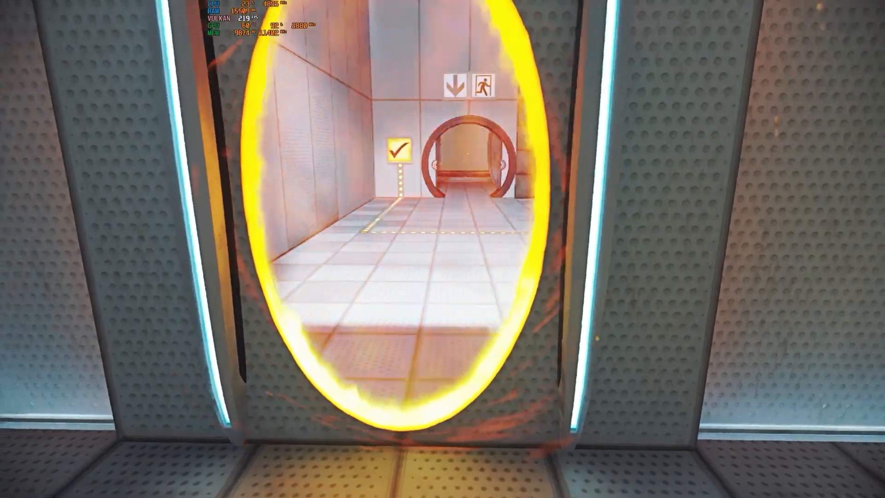
Walk through the exit door into the elevator to the next chamber
key(w)
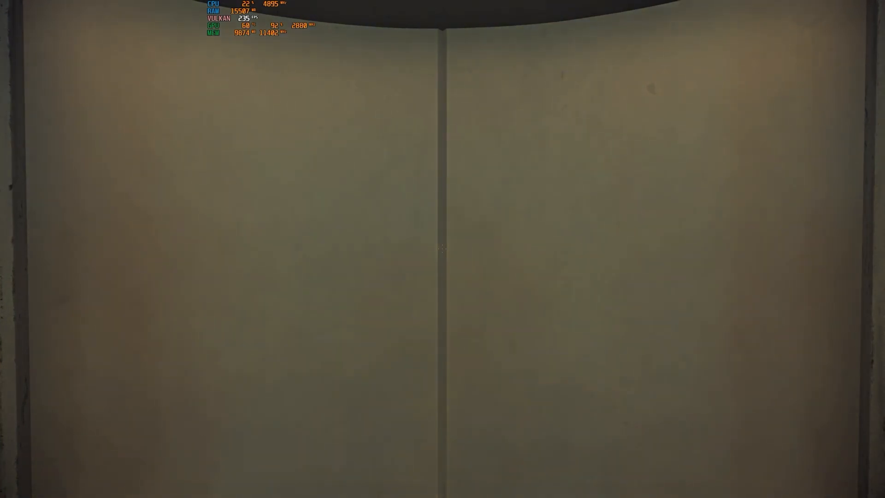
mouse_move(442, 249)
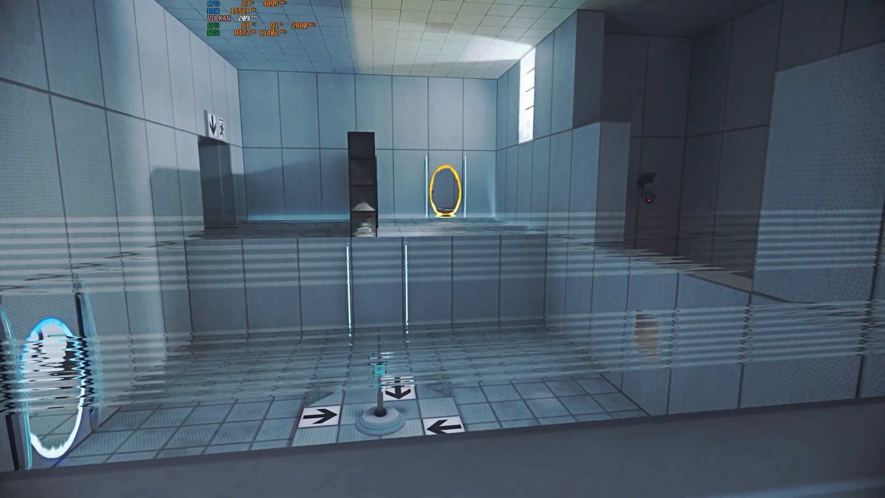
mouse_move(443, 249)
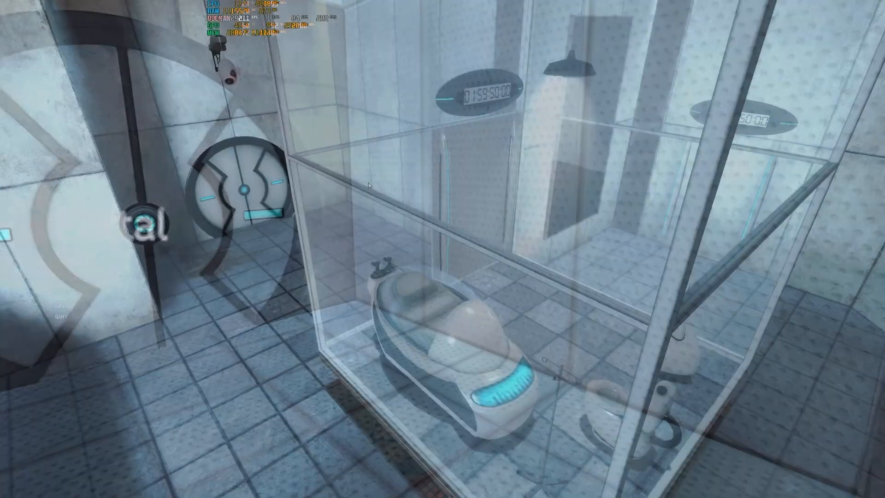
mouse_move(392, 143)
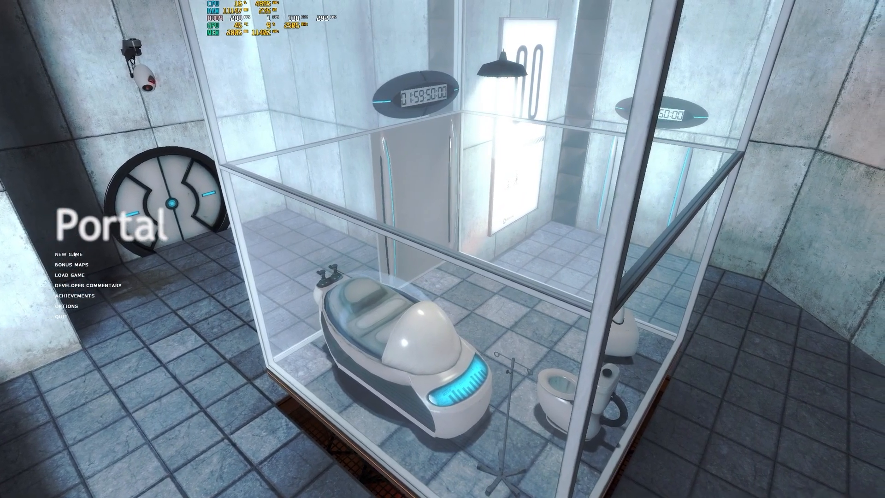
Bring up Portal's options window on its video tab
click(66, 307)
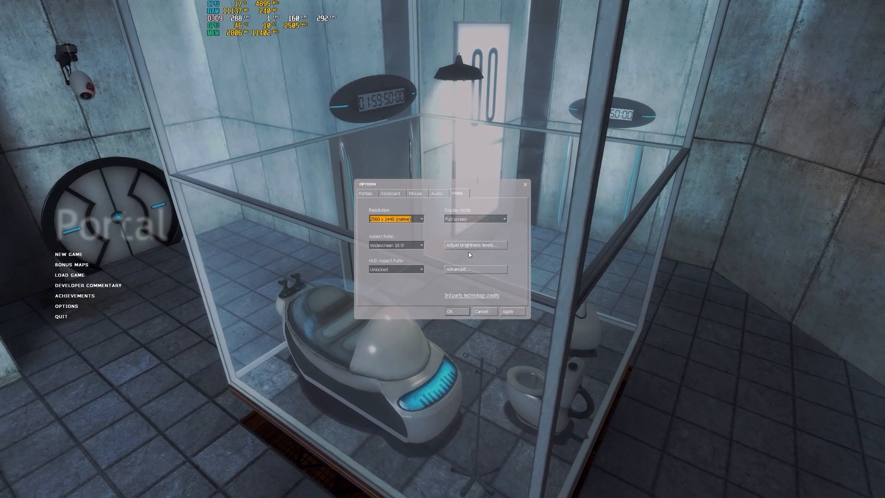
Check shadow, color correction, shader and texture detail in advanced video, keeping them High
click(457, 269)
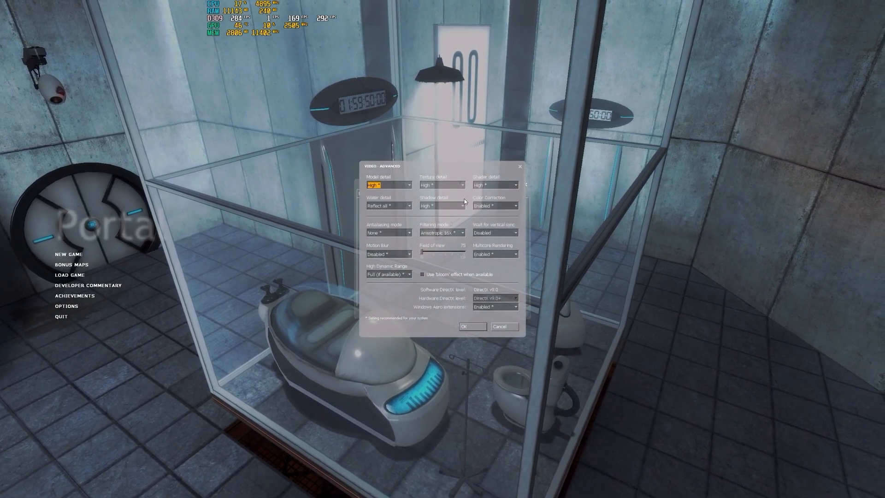
click(444, 204)
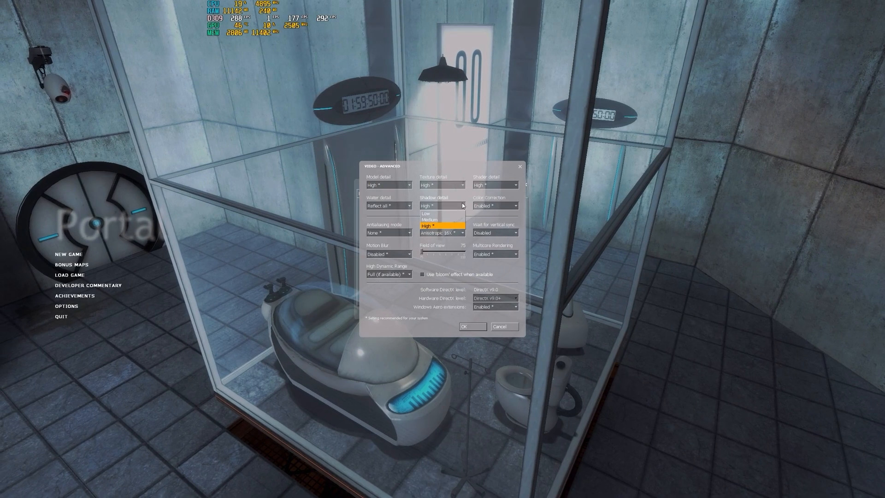
click(433, 226)
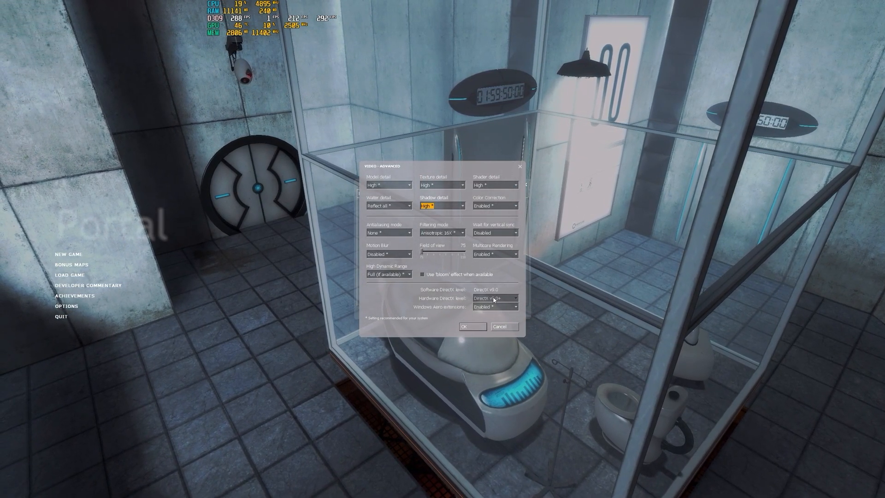
click(495, 204)
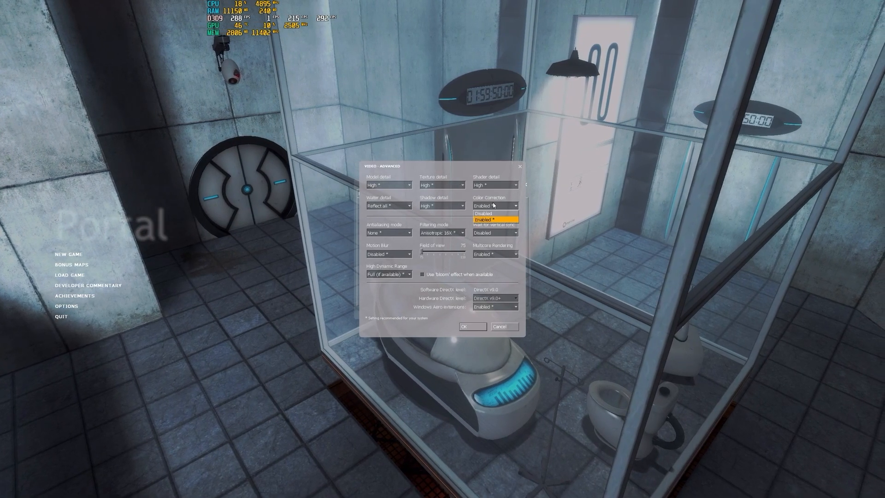
click(495, 185)
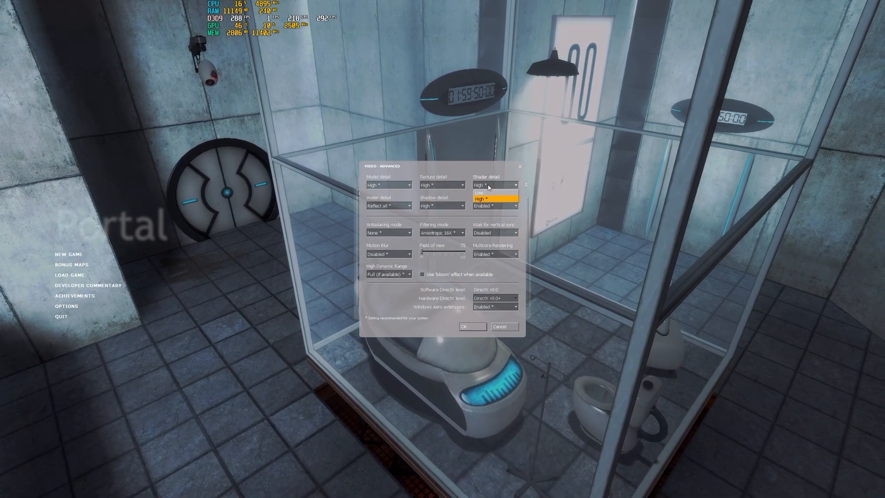
click(443, 184)
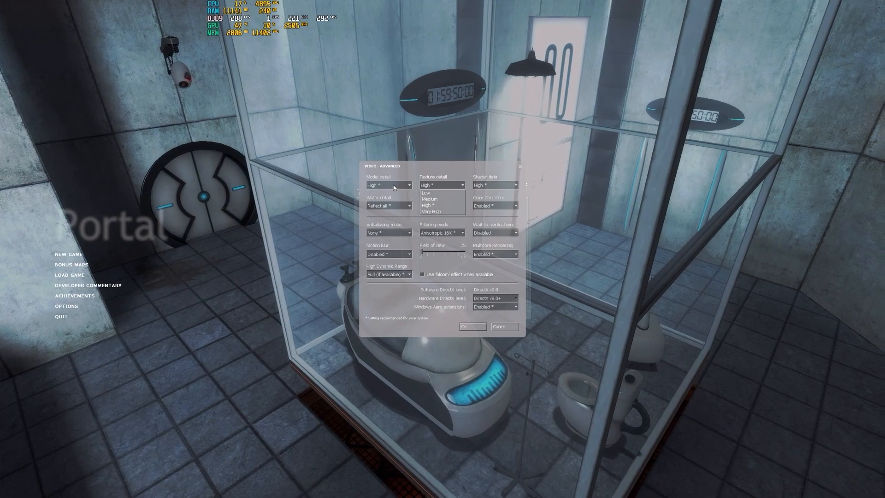
click(429, 205)
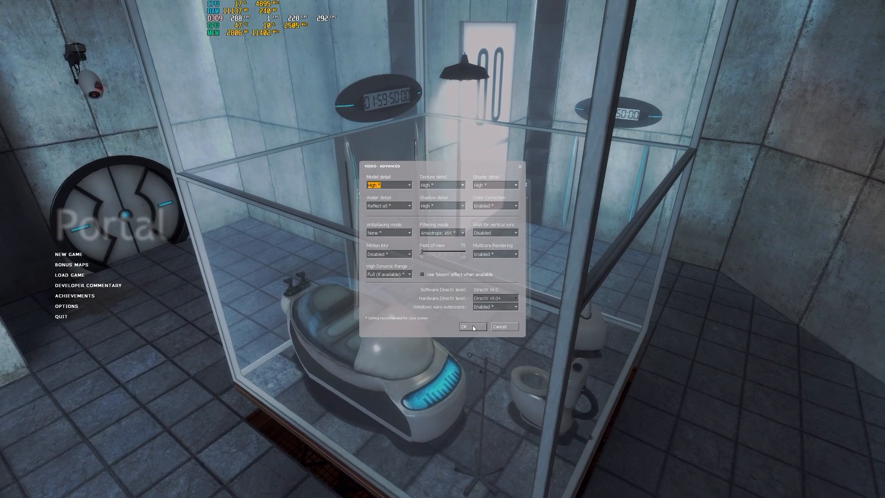
Set antialiasing to 8x MSAA and accept the options back to the main menu
click(388, 233)
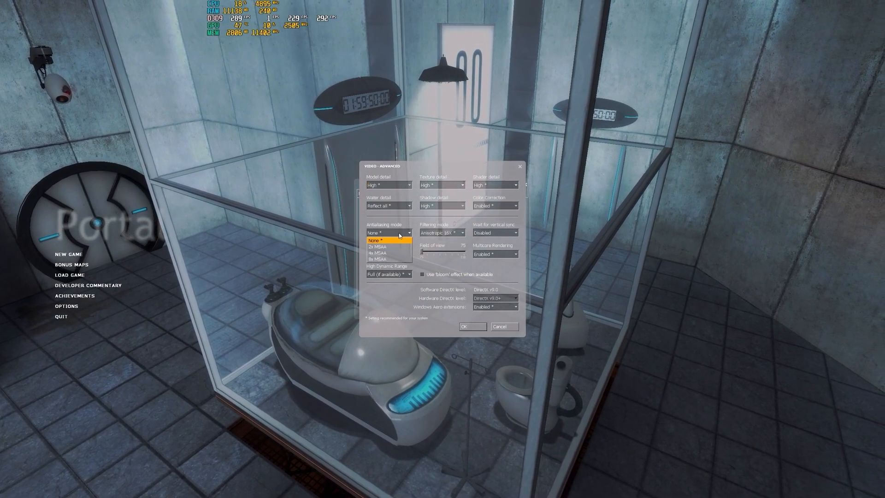
click(377, 259)
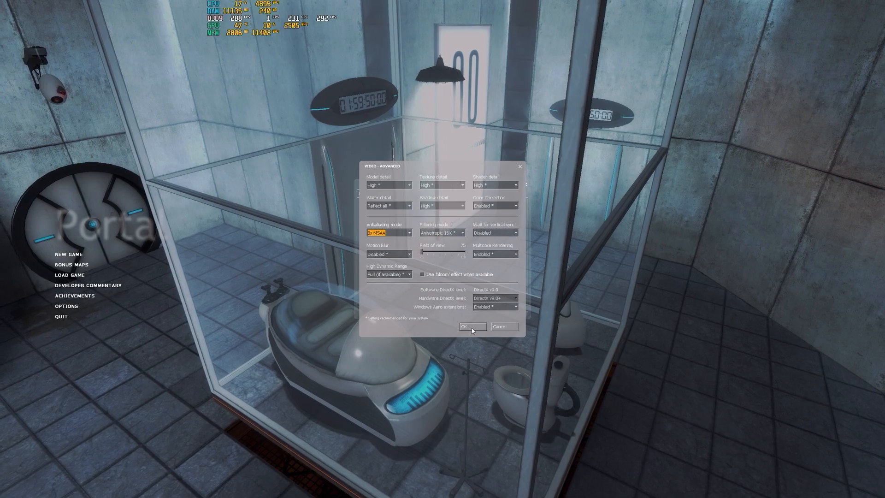
click(473, 326)
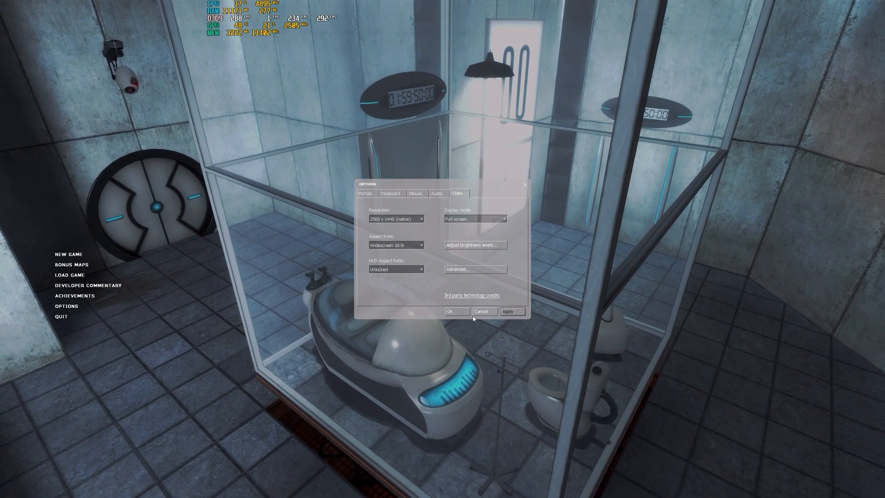
click(483, 311)
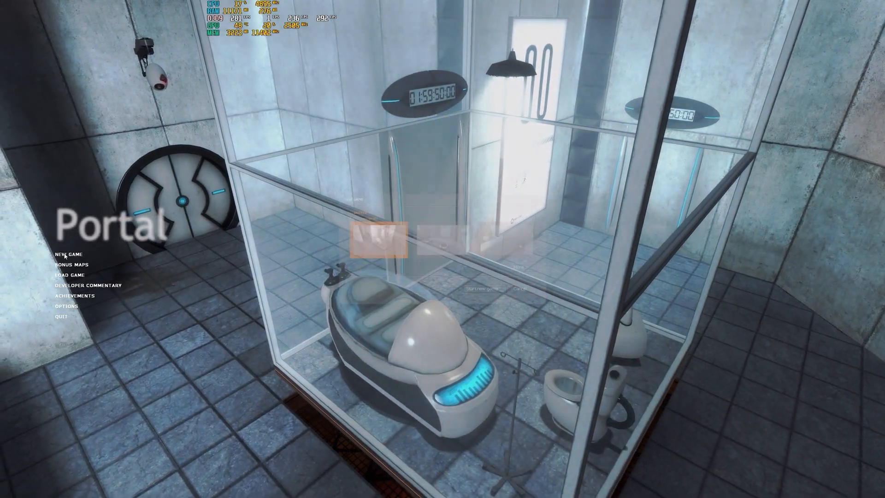
Start a new game of Portal in the opening relaxation chamber
click(66, 254)
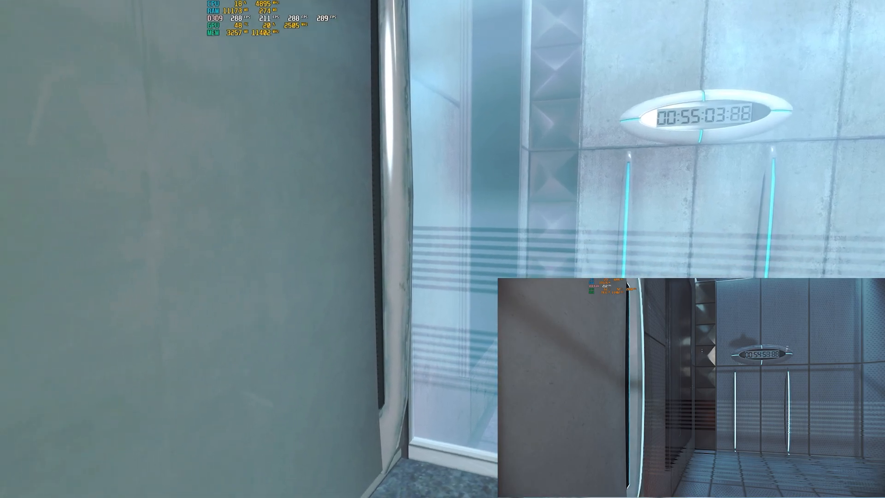
mouse_move(442, 249)
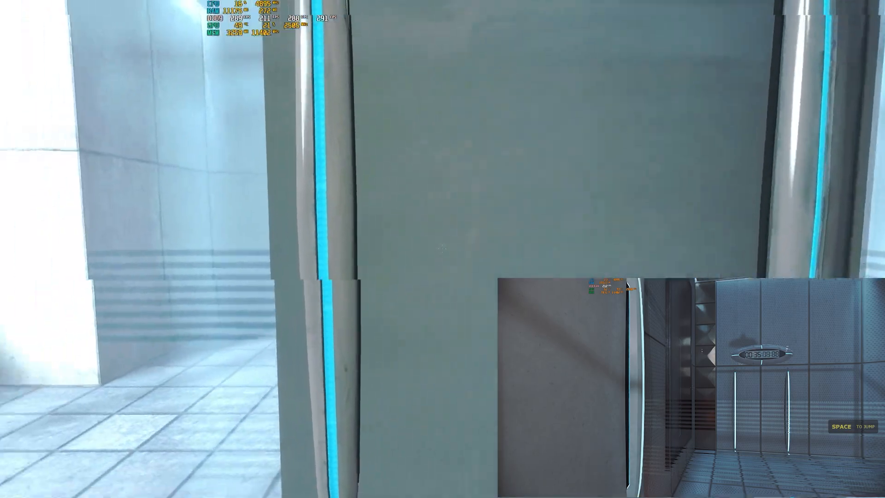
mouse_move(443, 249)
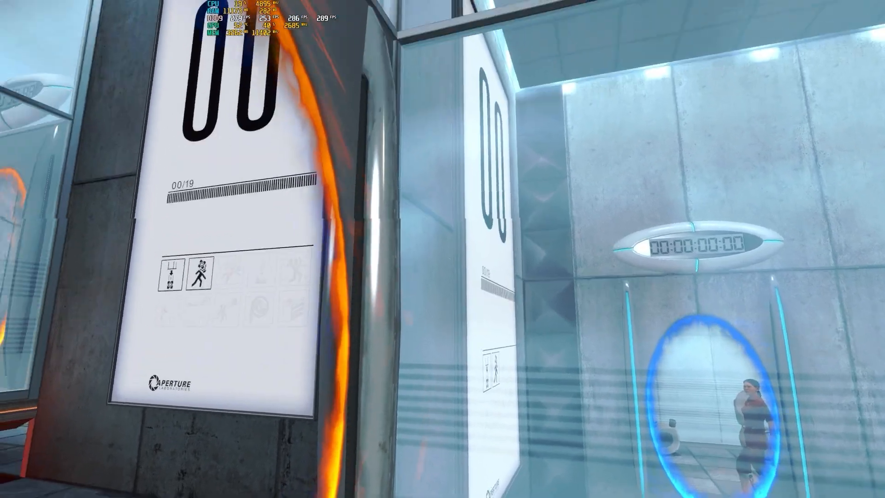
mouse_move(443, 249)
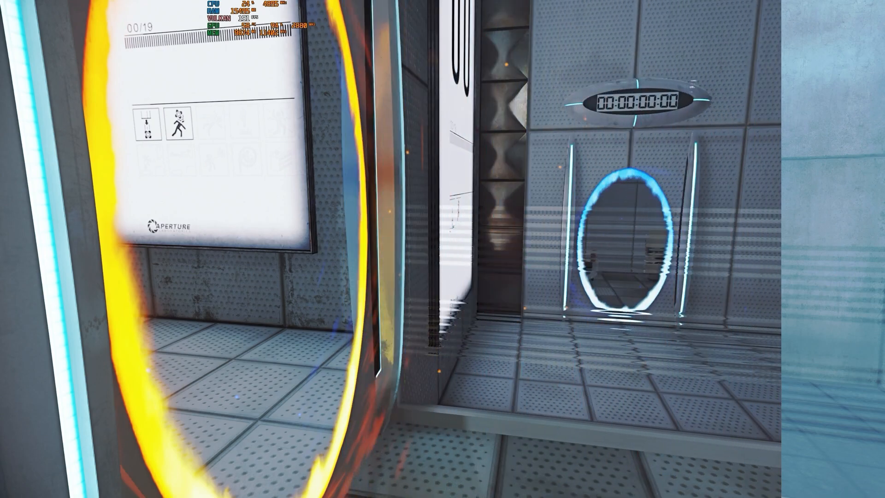
mouse_move(443, 249)
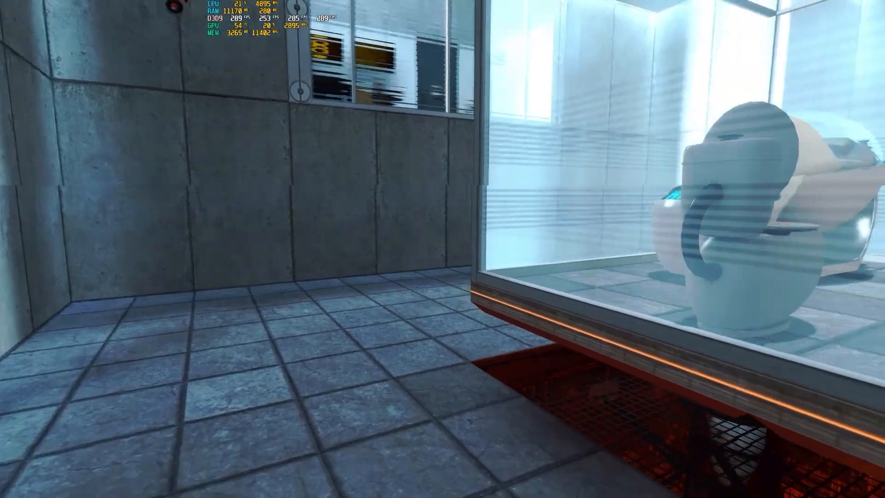
mouse_move(442, 249)
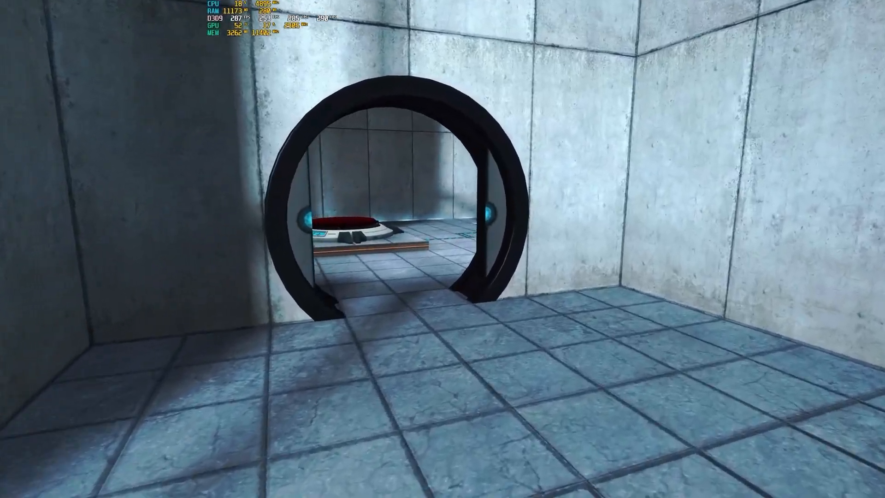
Walk through the orange portal and the round doorway into the next room
key(w)
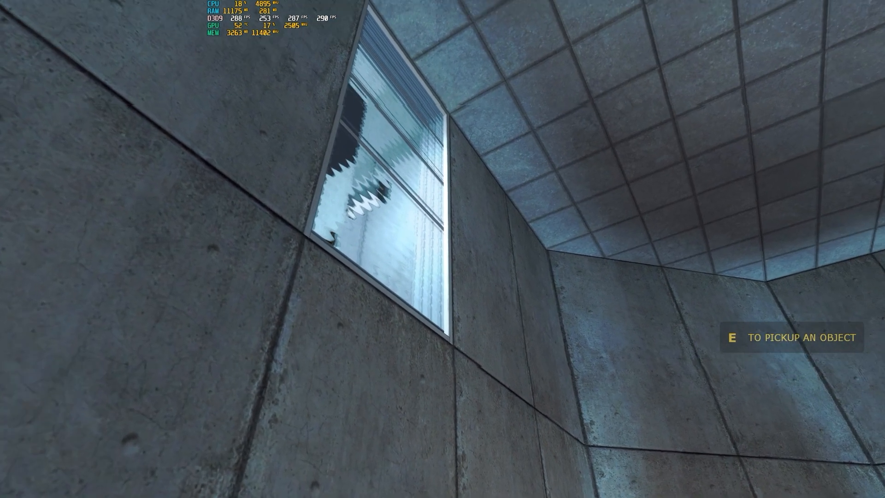
mouse_move(442, 249)
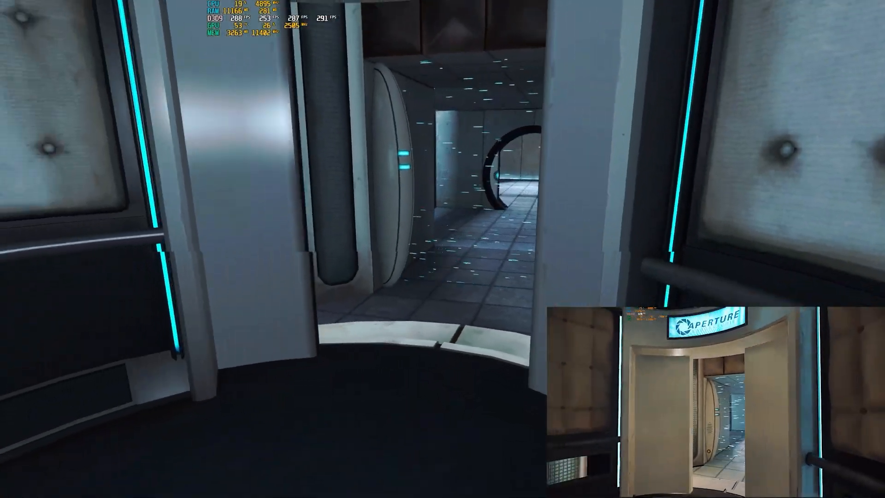
mouse_move(443, 249)
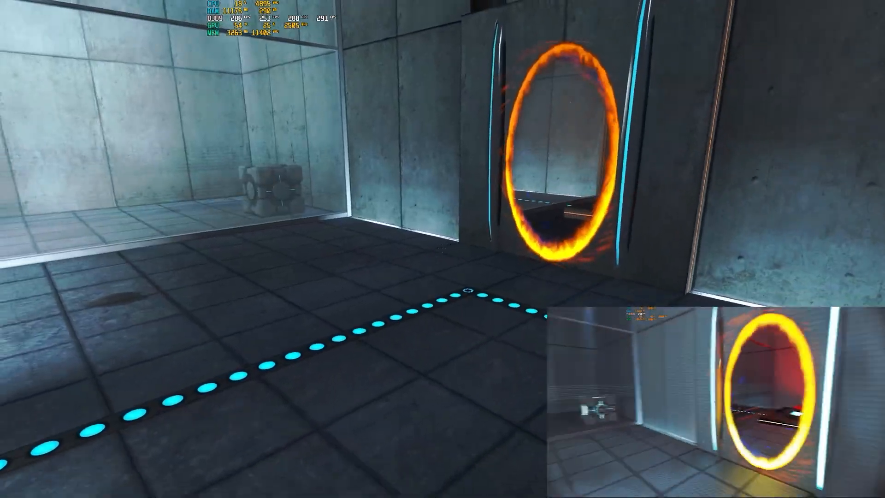
mouse_move(442, 249)
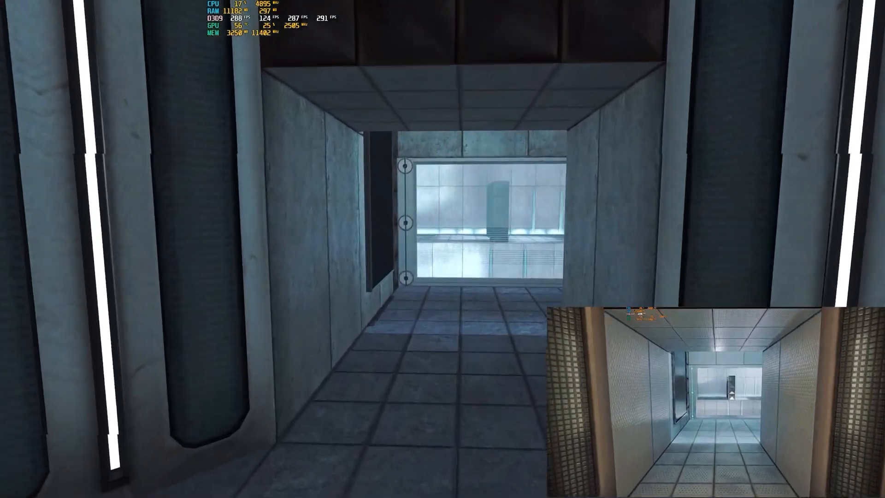
mouse_move(443, 249)
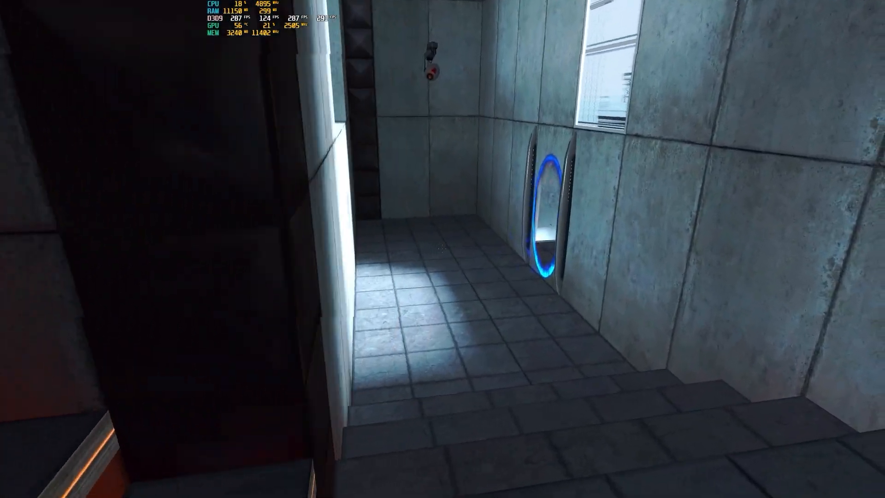
mouse_move(443, 249)
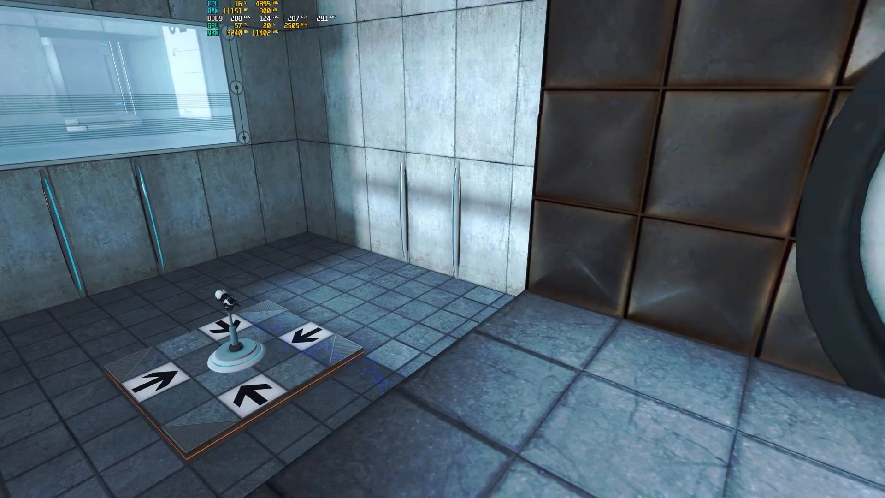
mouse_move(443, 249)
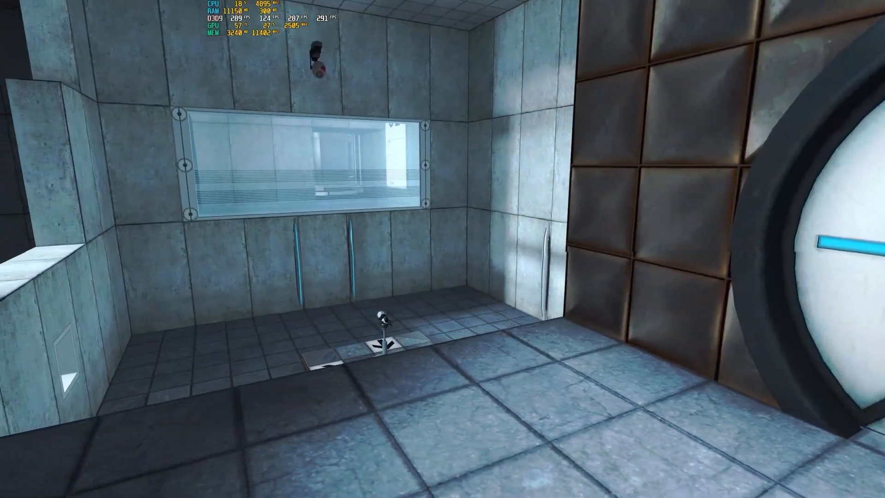
mouse_move(442, 249)
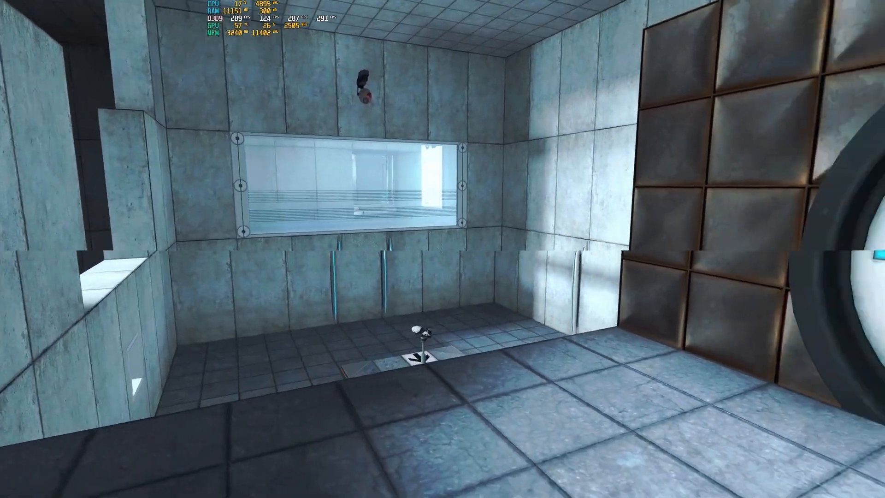